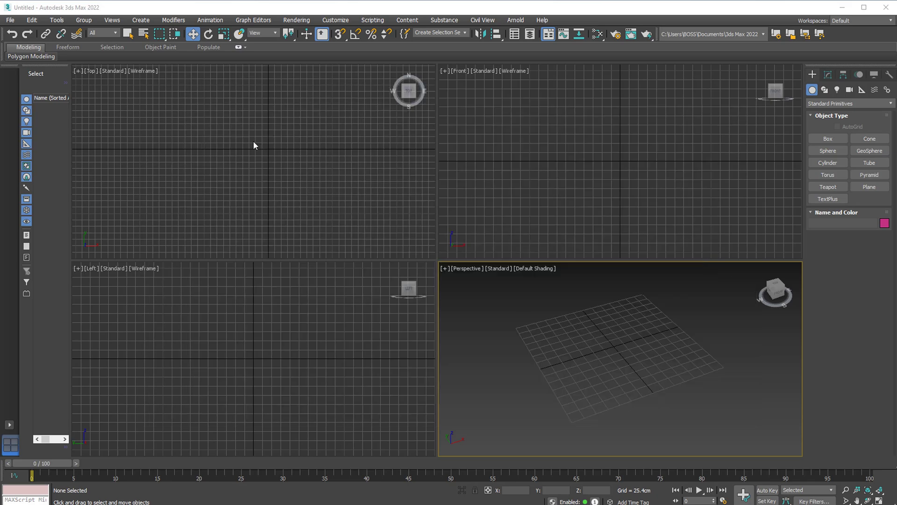
pyautogui.moveTo(417, 198)
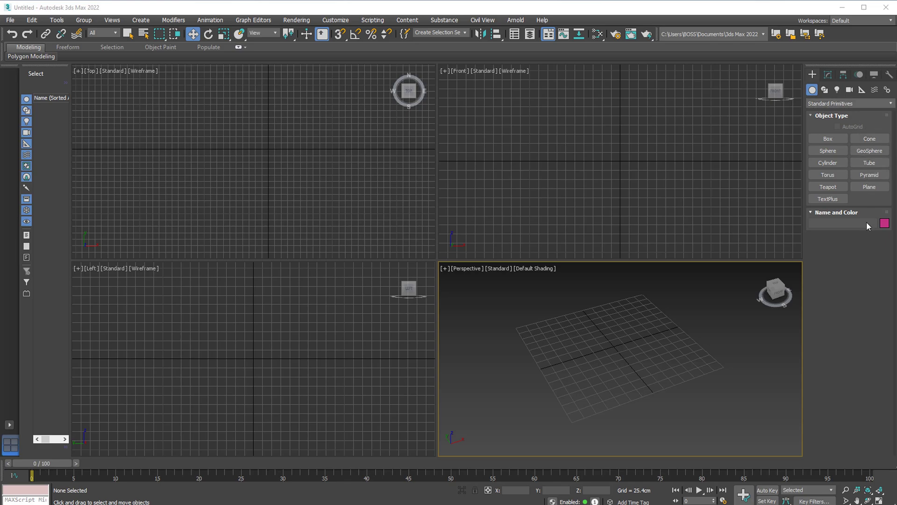
# - Draw a large Standard Primitives plane, Plane001, across the Top viewport
pyautogui.click(869, 186)
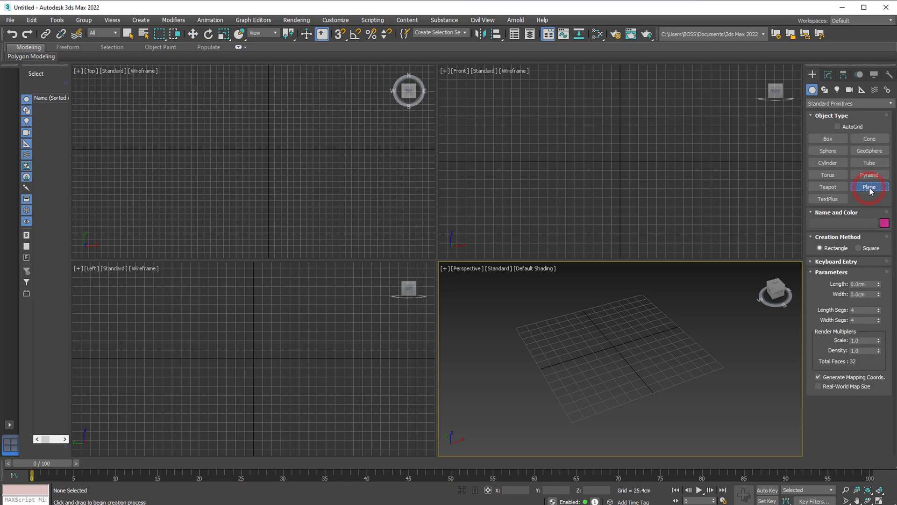
pyautogui.click(869, 186)
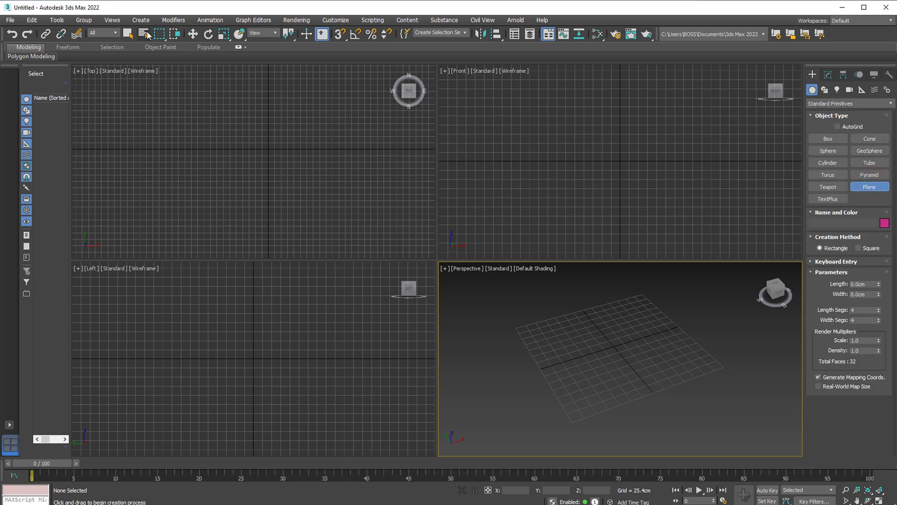
pyautogui.click(141, 20)
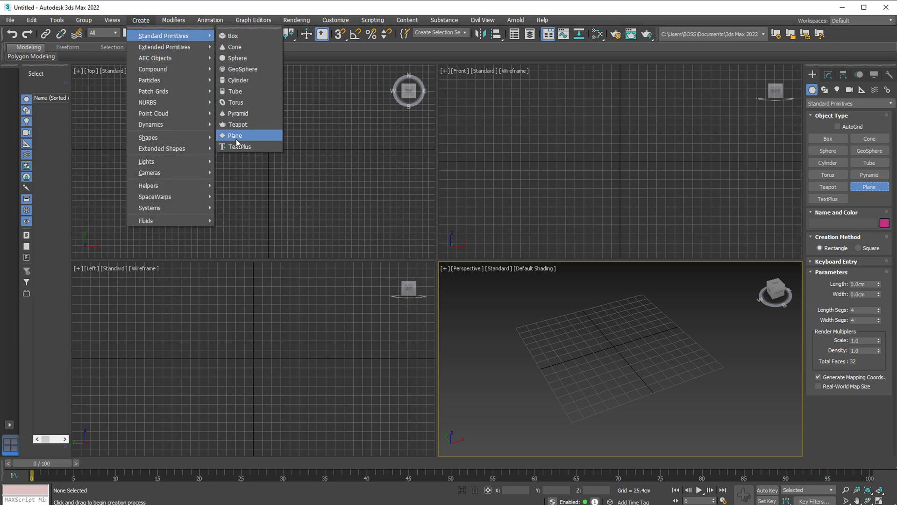
pyautogui.click(234, 135)
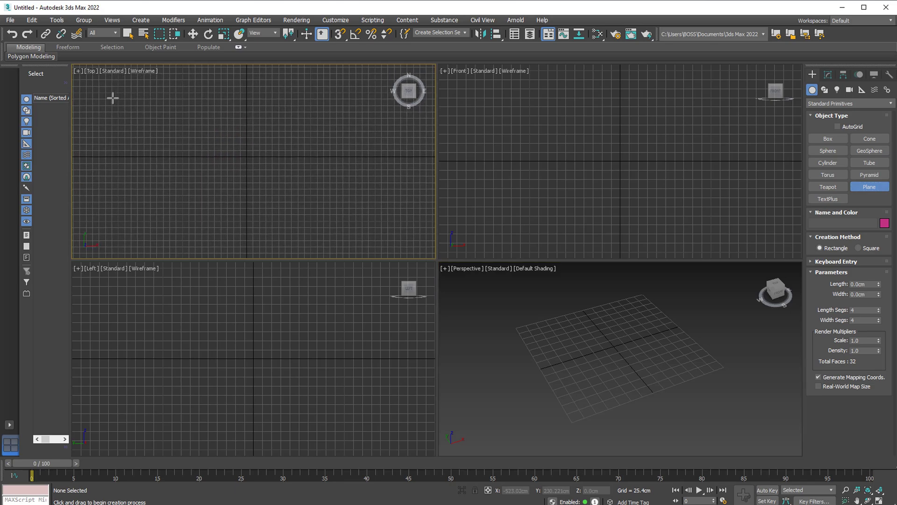
pyautogui.moveTo(112, 96); pyautogui.dragTo(357, 234)
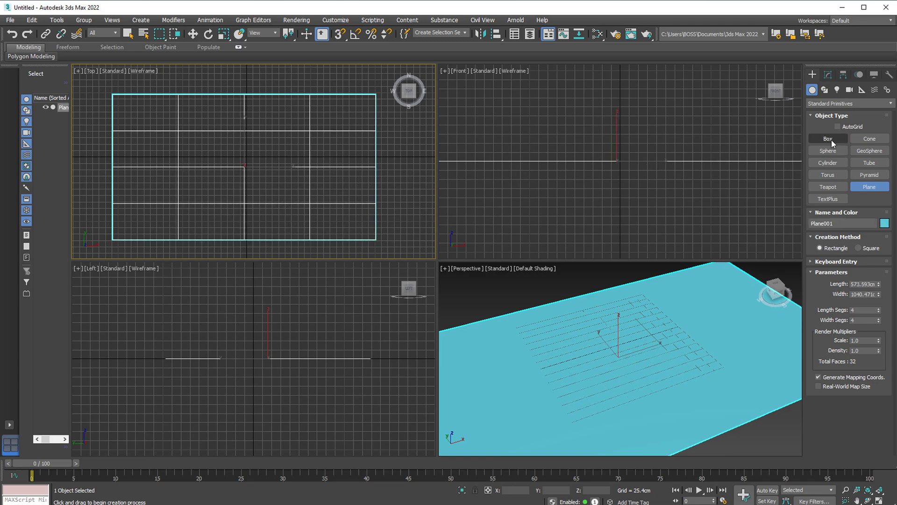
# - Draw a thin box, Box001, in the middle of the plane
pyautogui.click(827, 138)
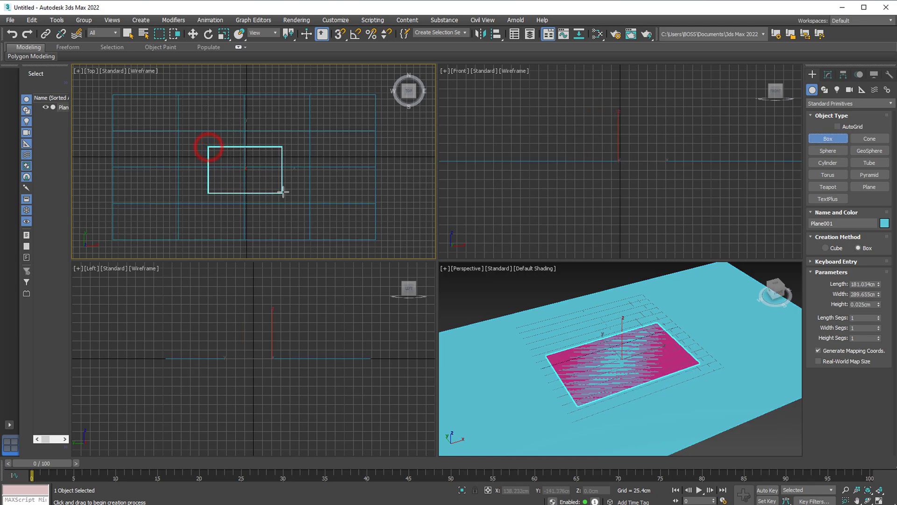
pyautogui.moveTo(281, 192); pyautogui.dragTo(292, 186)
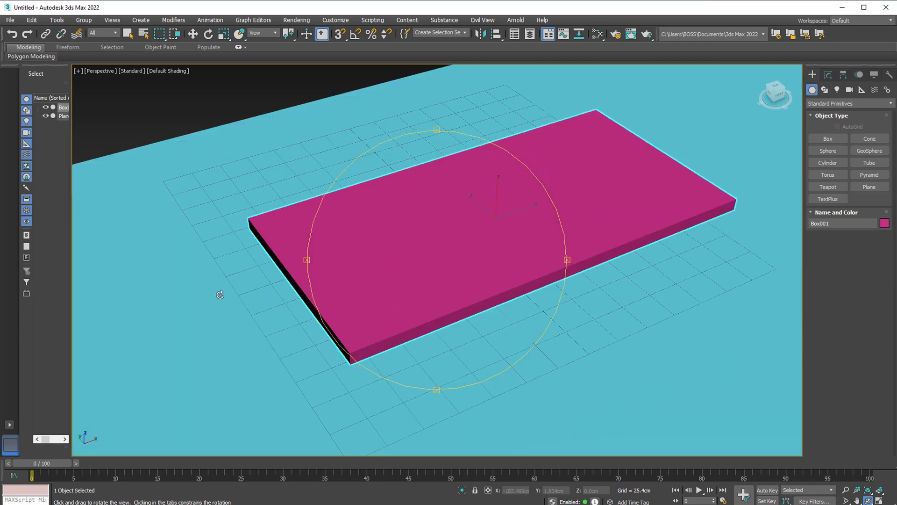
pyautogui.click(193, 33)
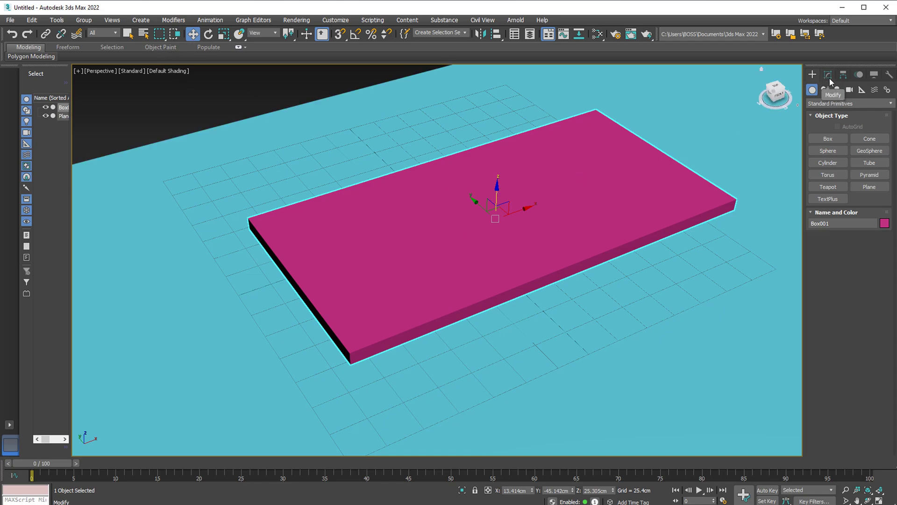
# - Give Box001 10 length and 9 width segments, with Edged Faces shading on
pyautogui.click(827, 74)
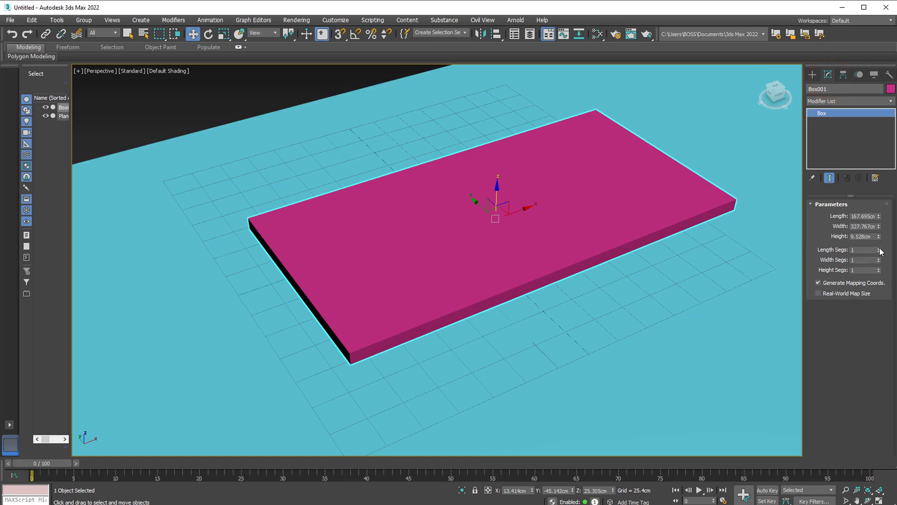
pyautogui.click(879, 250)
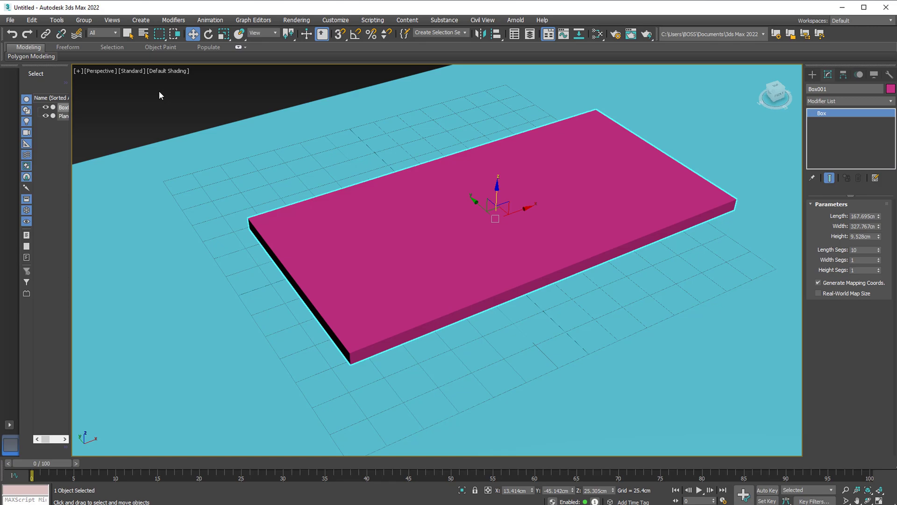
pyautogui.click(166, 70)
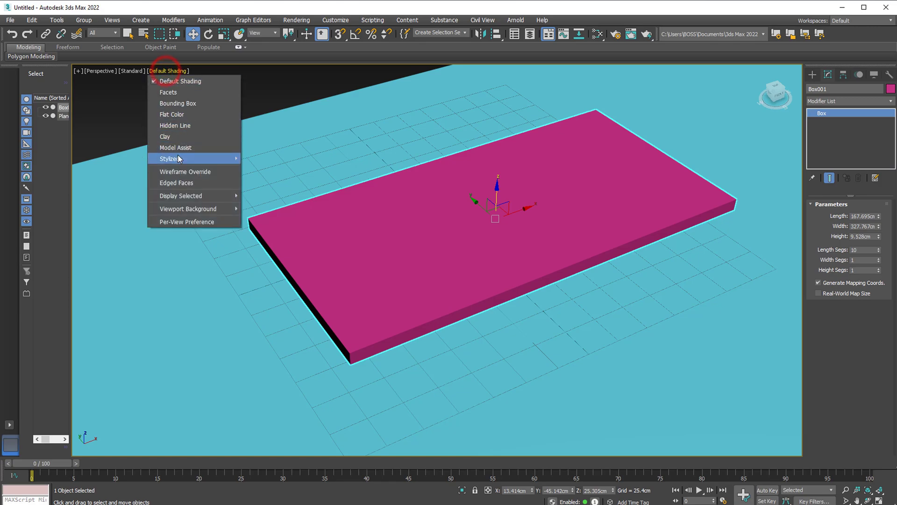
pyautogui.click(176, 182)
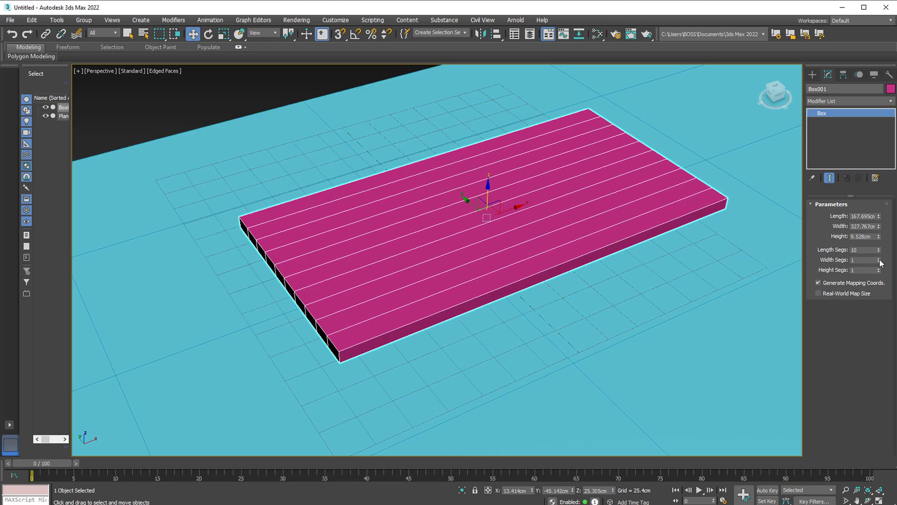
pyautogui.click(879, 257)
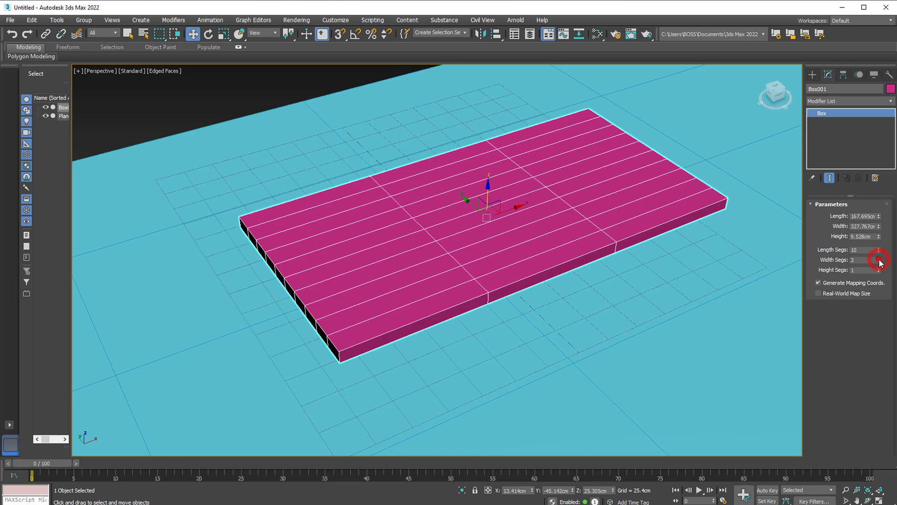
pyautogui.click(877, 258)
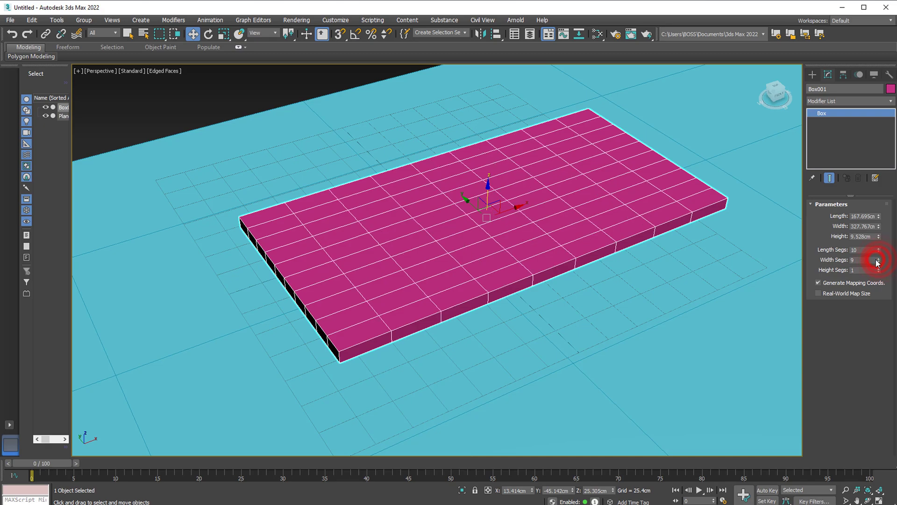
pyautogui.click(879, 258)
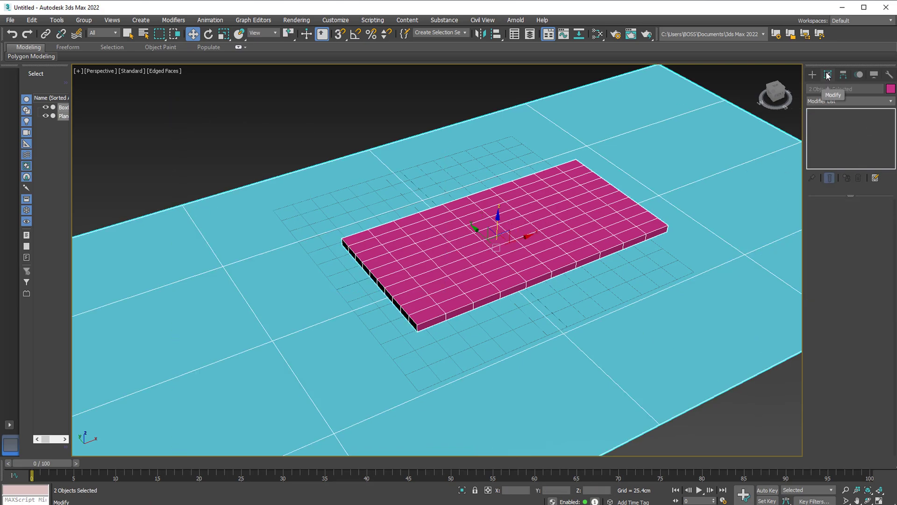
# - Add a Cloth modifier to the selected box and plane from the Modifier List
pyautogui.click(890, 101)
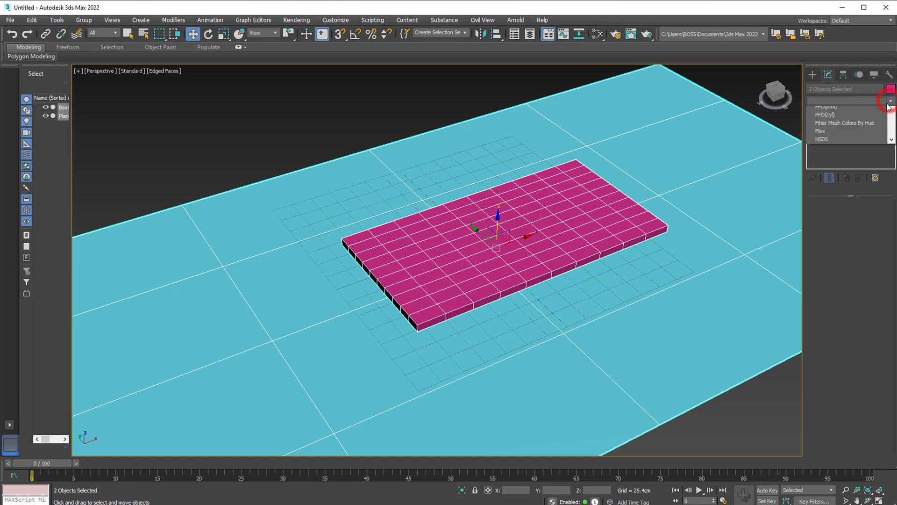
pyautogui.click(833, 112)
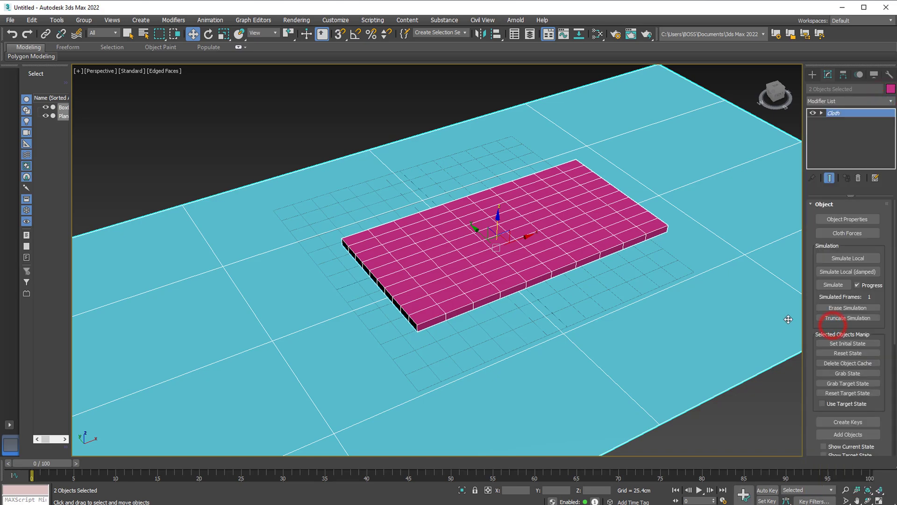
pyautogui.moveTo(847, 219)
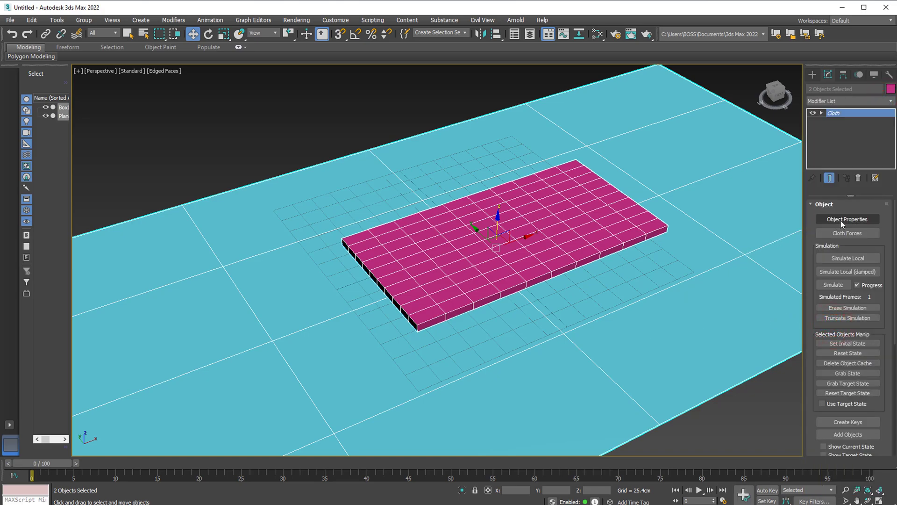
# - In Cloth Object Properties, set Box001 as Cloth and Plane001 as Collision Object
pyautogui.click(848, 219)
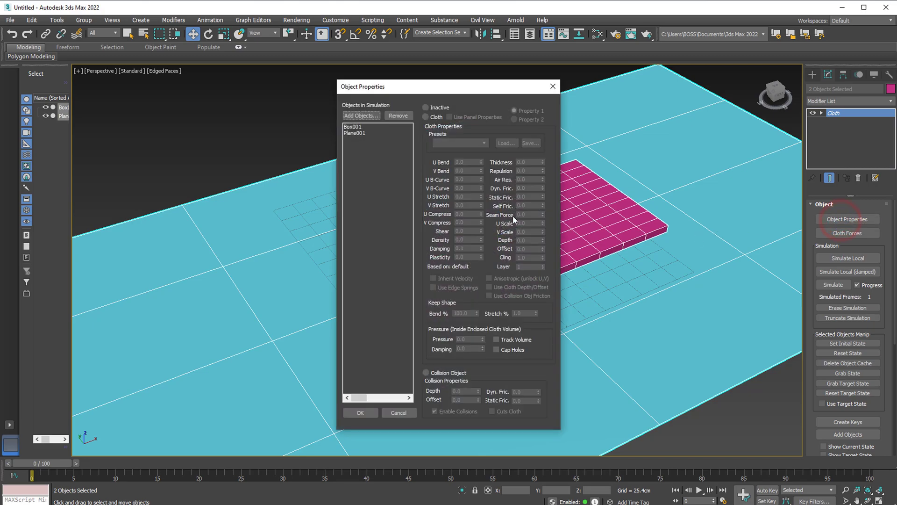
pyautogui.click(354, 127)
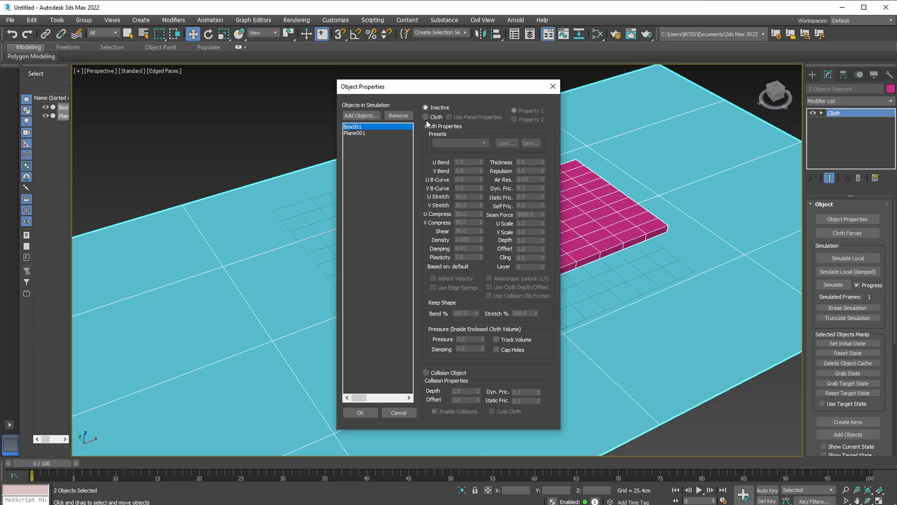
pyautogui.click(426, 117)
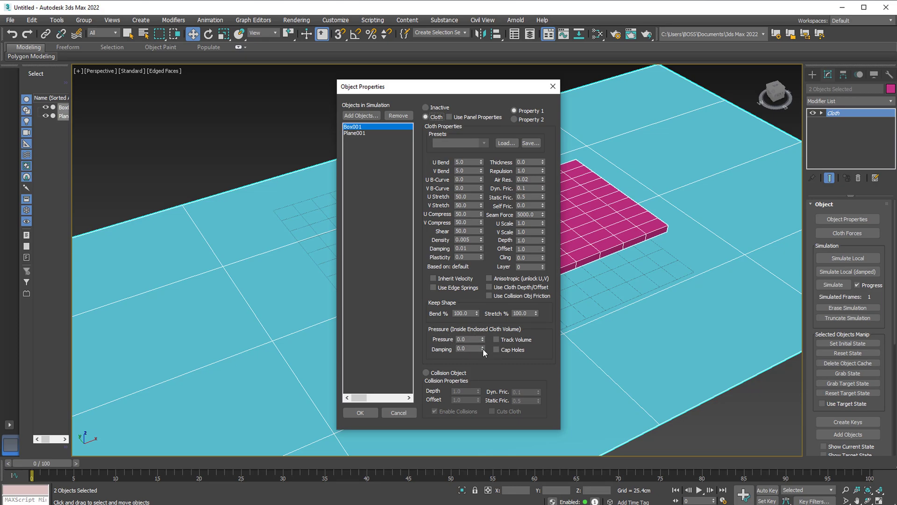
pyautogui.click(482, 336)
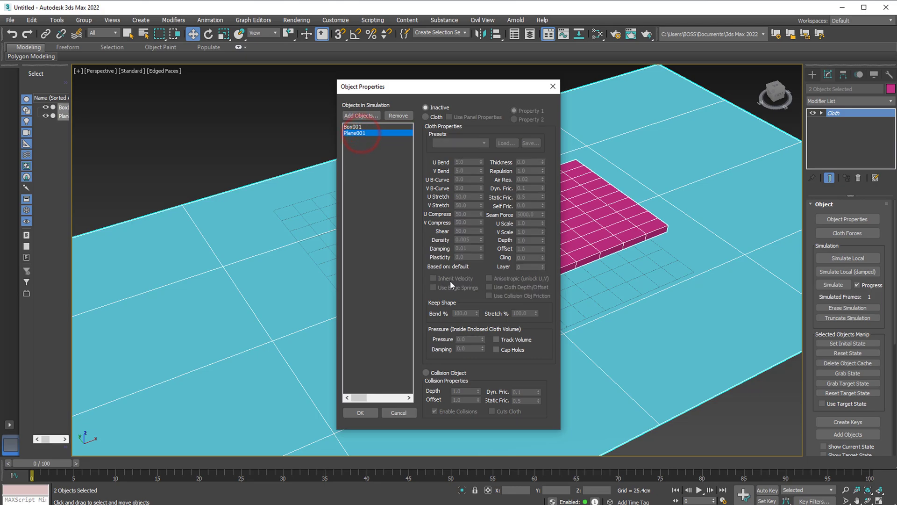
pyautogui.click(426, 373)
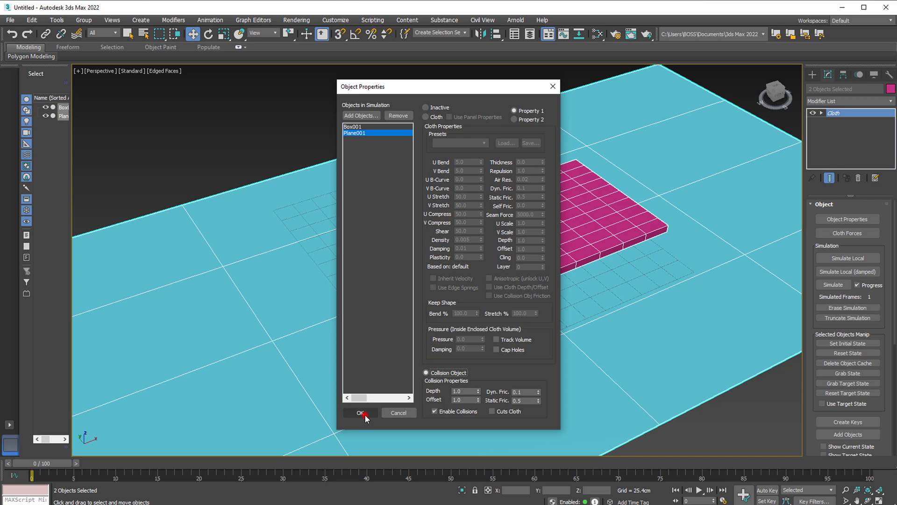
pyautogui.click(359, 412)
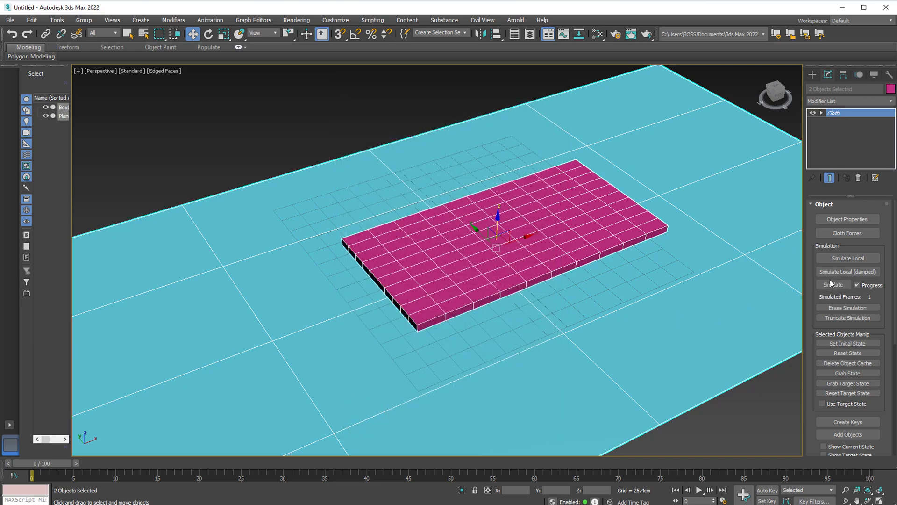
# - Run the cloth simulation and orbit around the inflated pillow
pyautogui.click(833, 285)
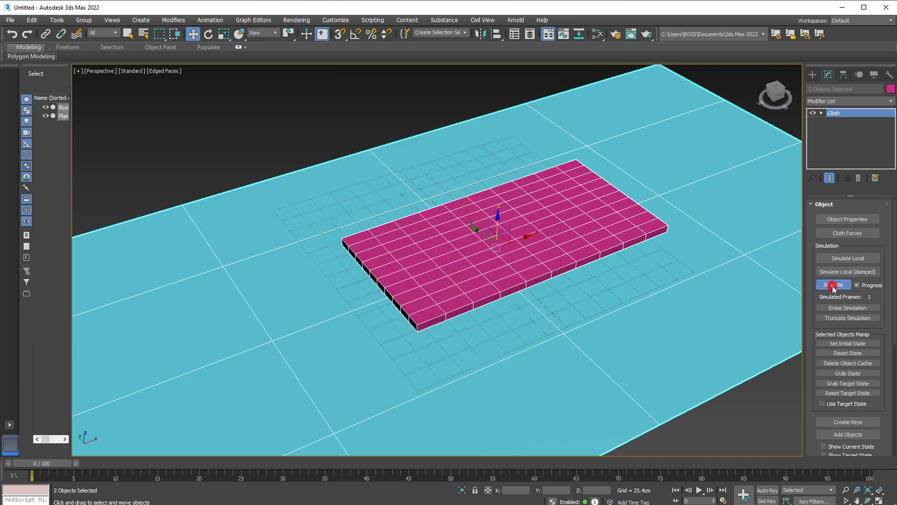
pyautogui.click(832, 285)
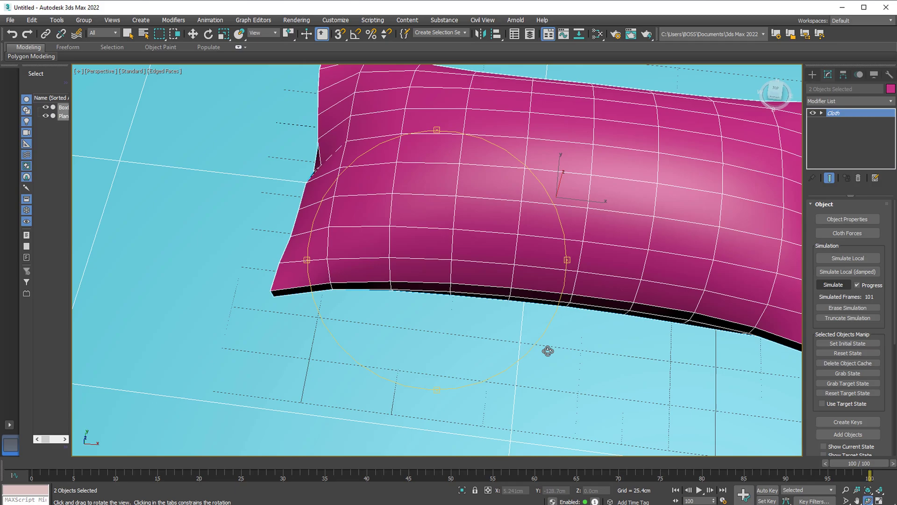
pyautogui.moveTo(547, 350); pyautogui.dragTo(510, 239)
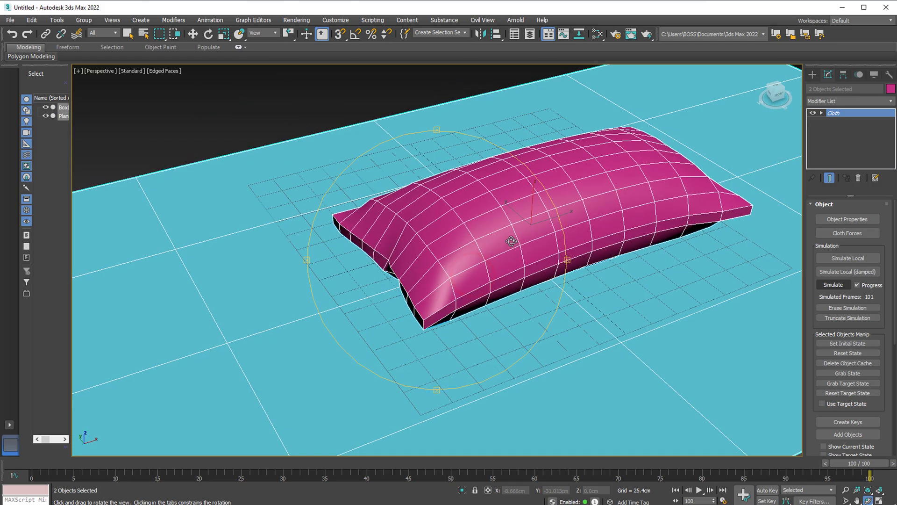
pyautogui.moveTo(511, 240); pyautogui.dragTo(525, 253)
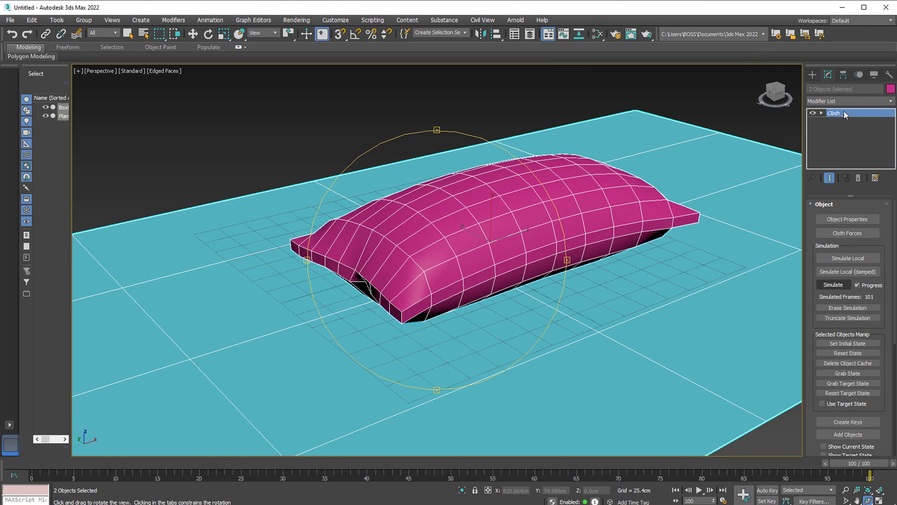
pyautogui.moveTo(891, 105)
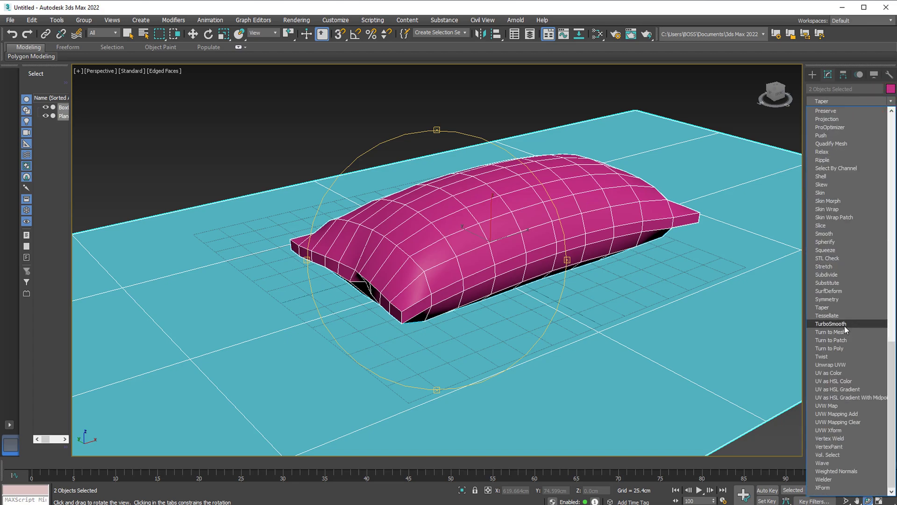
# - Add TurboSmooth above Cloth and view the smoothed pillow from above, side and angle
pyautogui.click(830, 324)
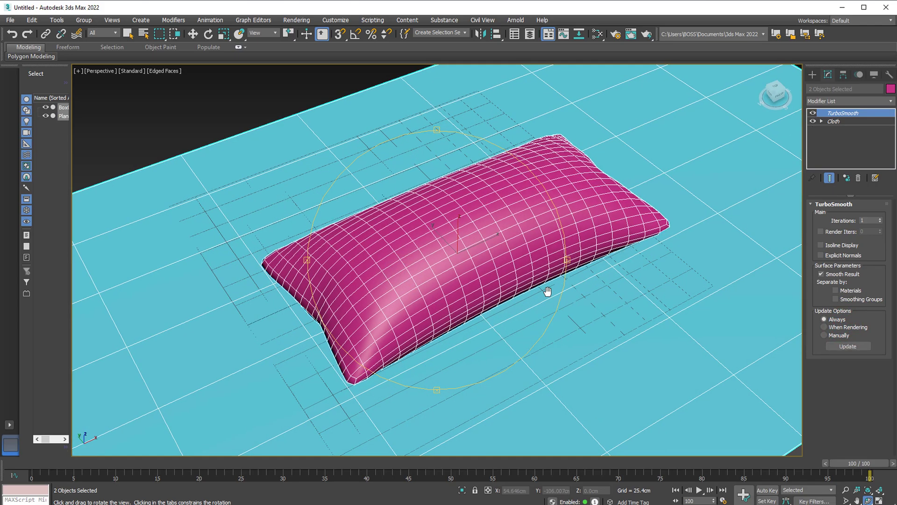
pyautogui.moveTo(546, 290); pyautogui.dragTo(440, 336)
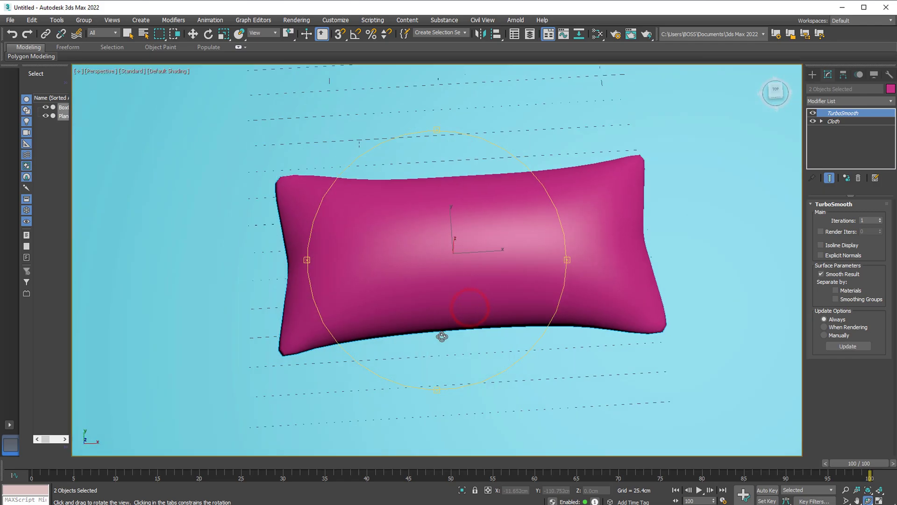
pyautogui.moveTo(440, 336); pyautogui.dragTo(637, 266)
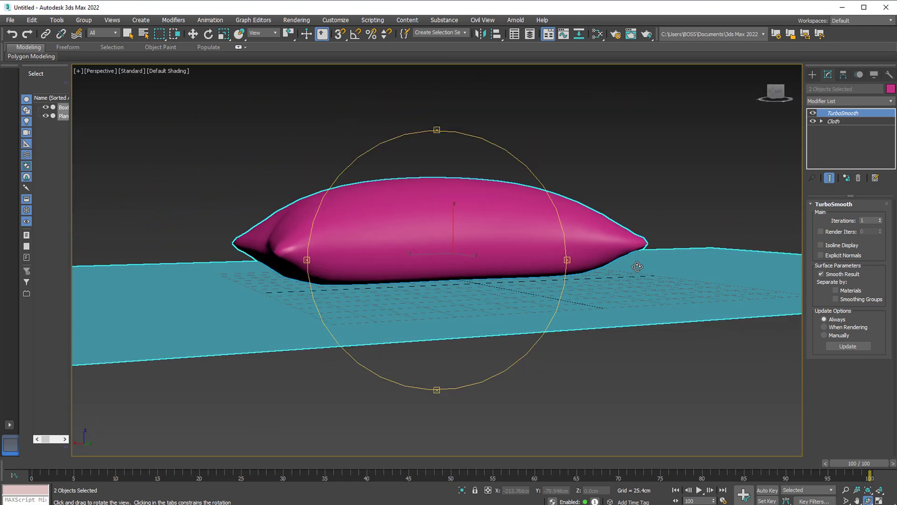
pyautogui.moveTo(636, 266); pyautogui.dragTo(453, 295)
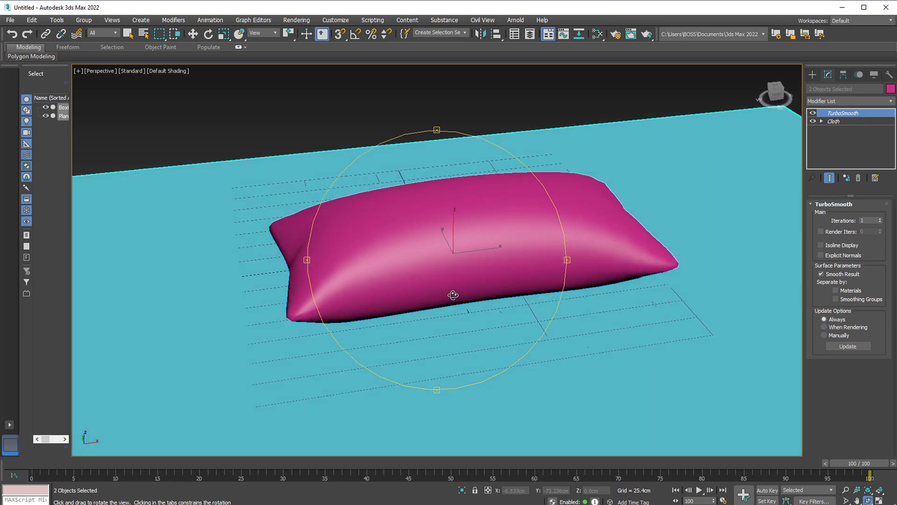
pyautogui.moveTo(452, 294); pyautogui.dragTo(424, 286)
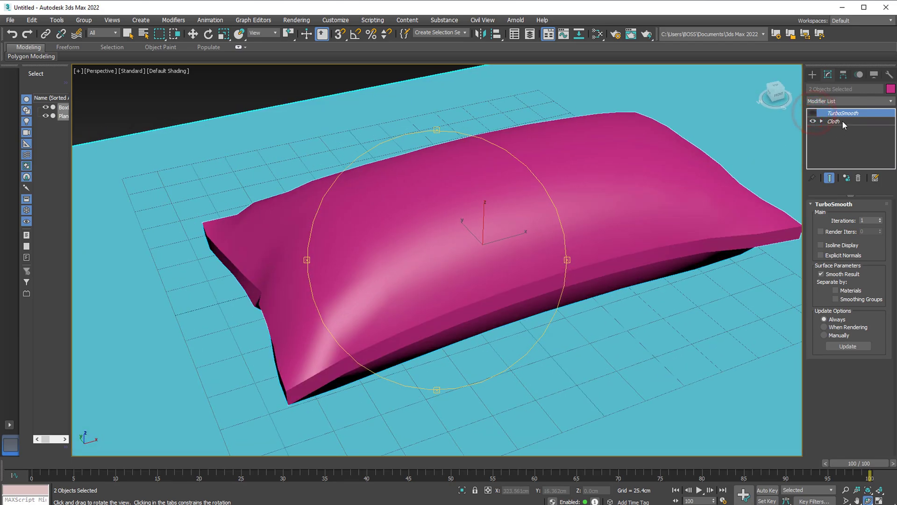
# - Insert Edit Poly above Cloth, below TurboSmooth, with edged faces shown via F4
pyautogui.click(833, 122)
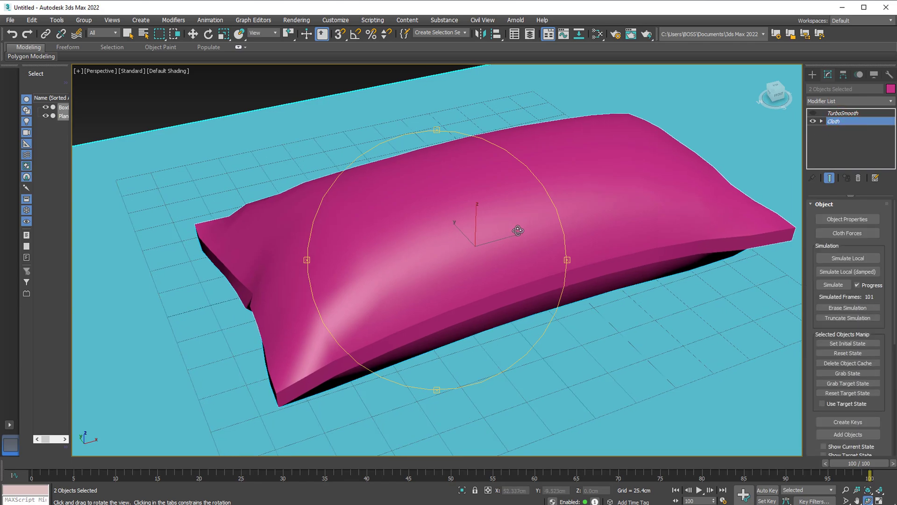
pyautogui.press('F4')
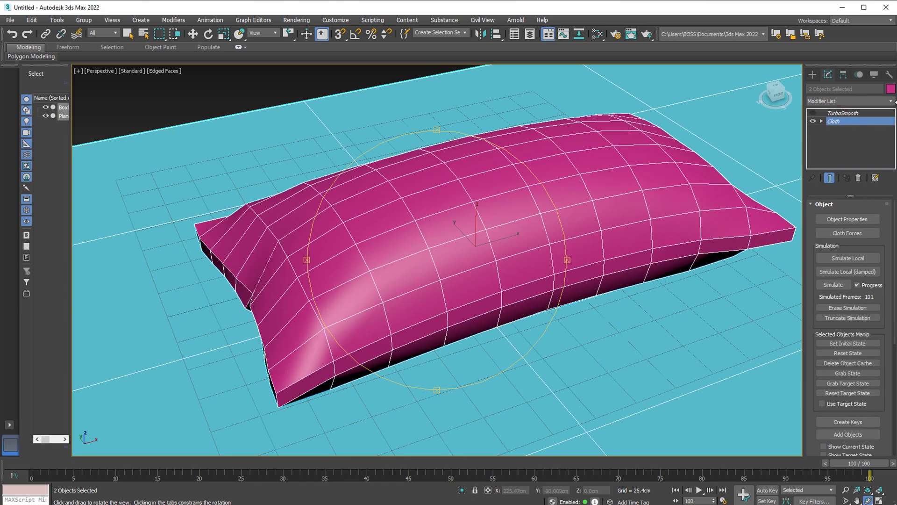
pyautogui.click(833, 121)
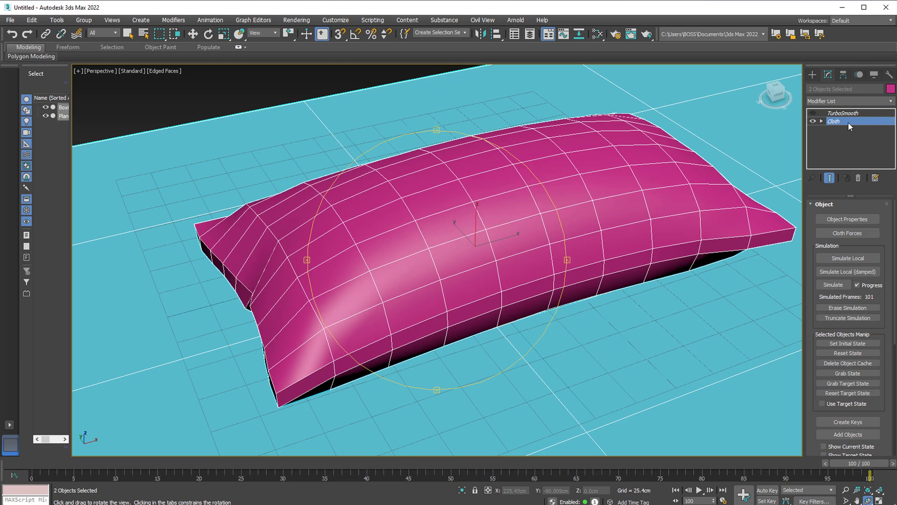
pyautogui.click(850, 101)
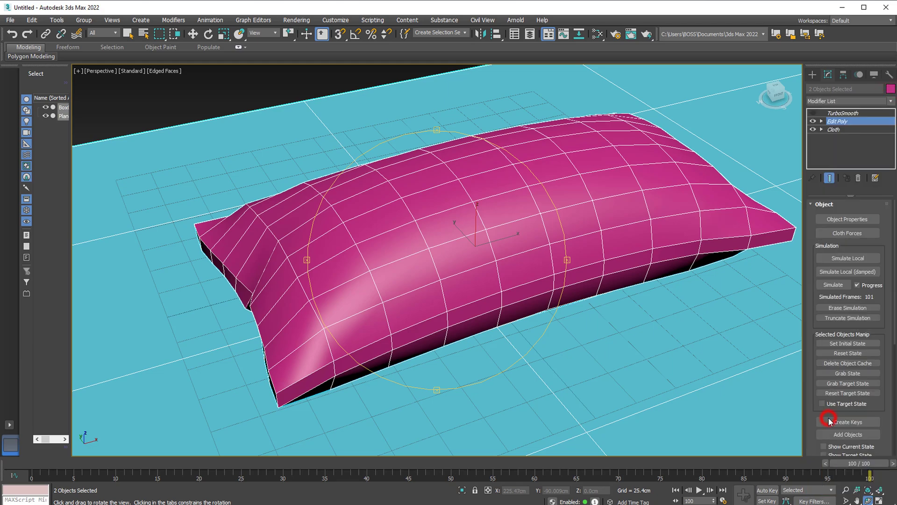
pyautogui.click(837, 120)
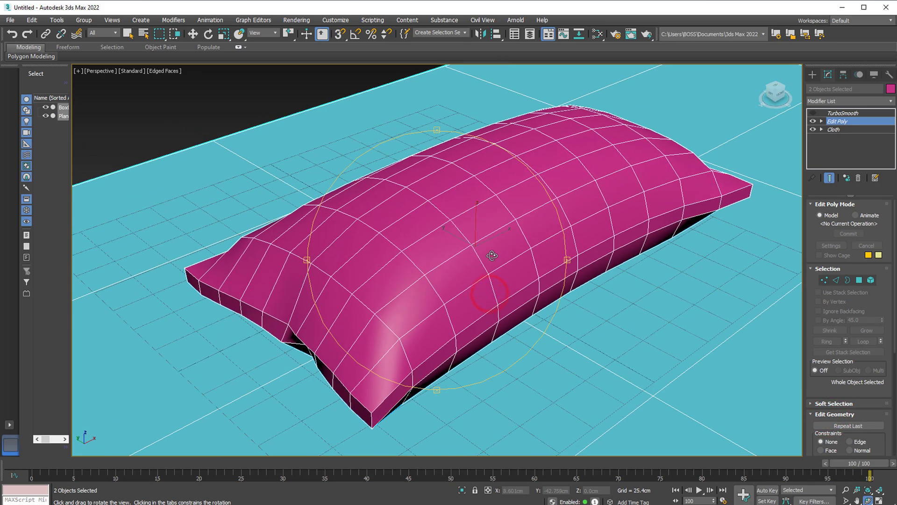
# - Select the 40-edge loop around the pillow's side seam, orbiting for a clear view
pyautogui.moveTo(492, 255); pyautogui.dragTo(472, 298)
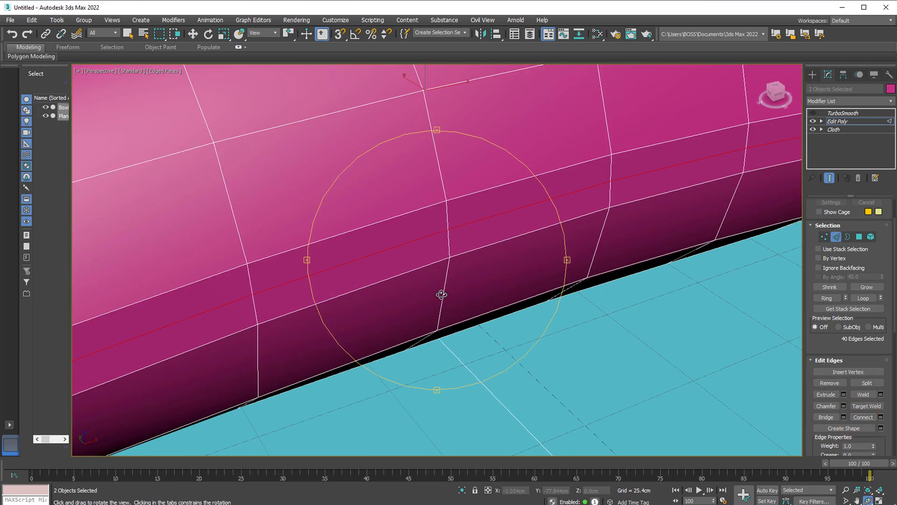
pyautogui.moveTo(442, 295); pyautogui.dragTo(507, 255)
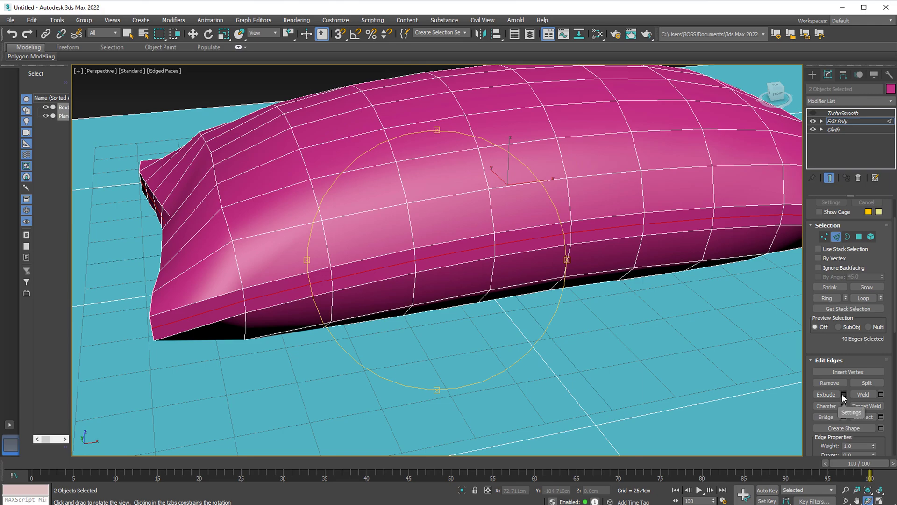
# - Extrude the seam edges with height -0.525 cm and width 0.35 cm
pyautogui.click(842, 394)
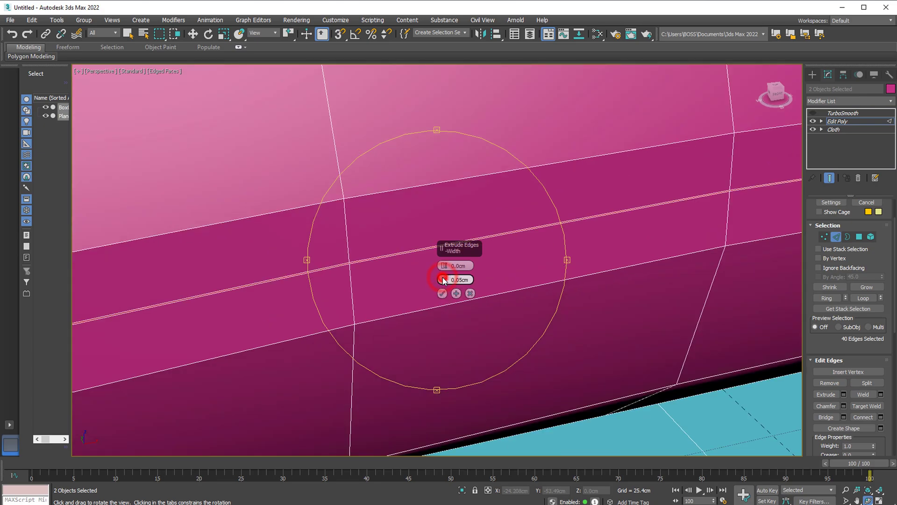
pyautogui.moveTo(440, 279); pyautogui.dragTo(442, 269)
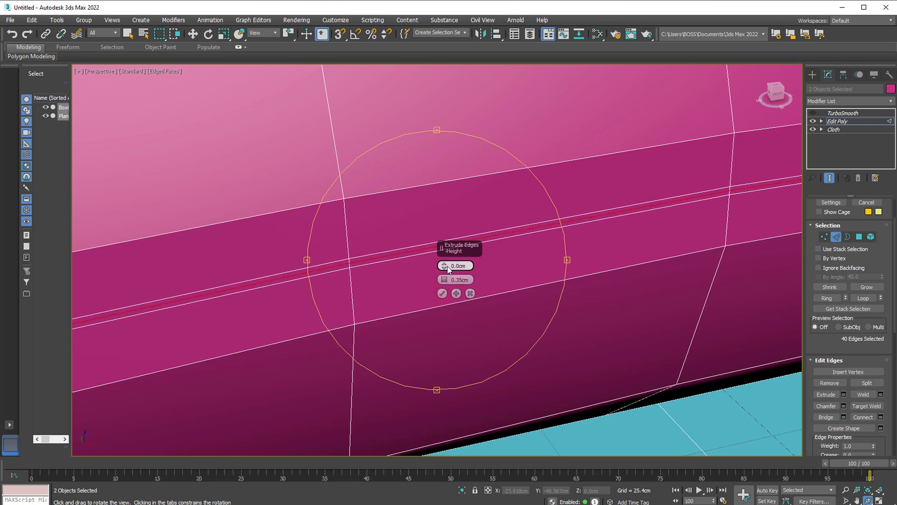
pyautogui.moveTo(445, 265); pyautogui.dragTo(446, 271)
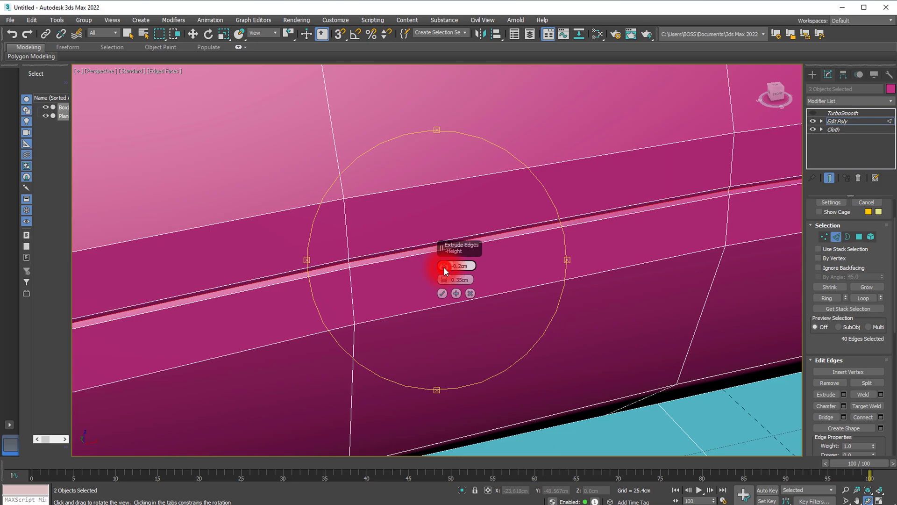
pyautogui.moveTo(446, 266); pyautogui.dragTo(446, 260)
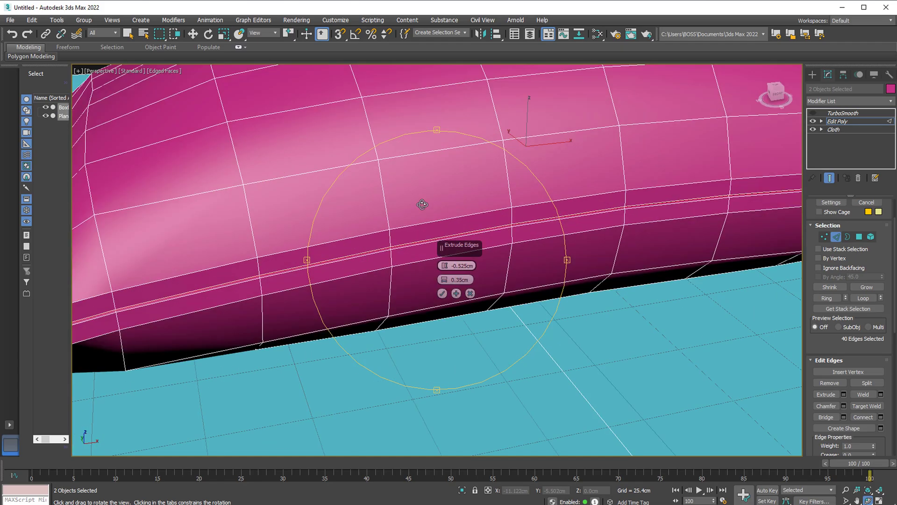
pyautogui.moveTo(423, 204); pyautogui.dragTo(507, 302)
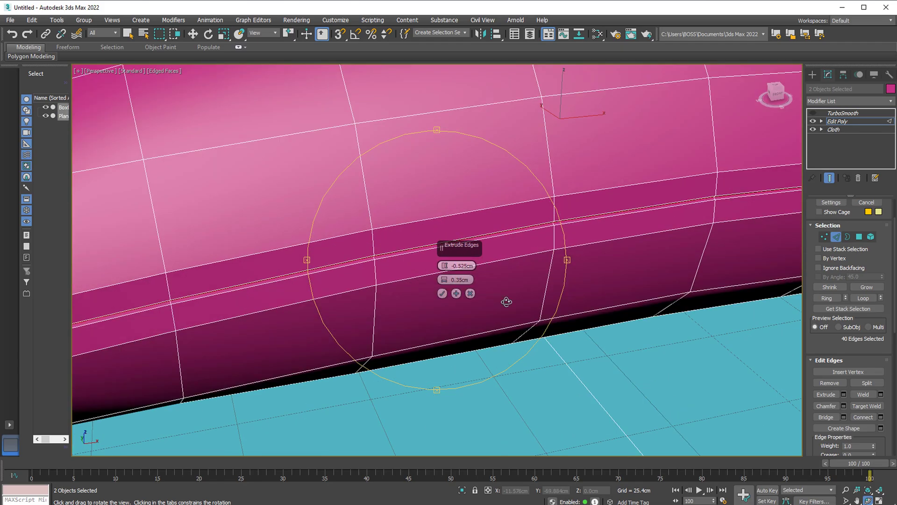
pyautogui.click(456, 293)
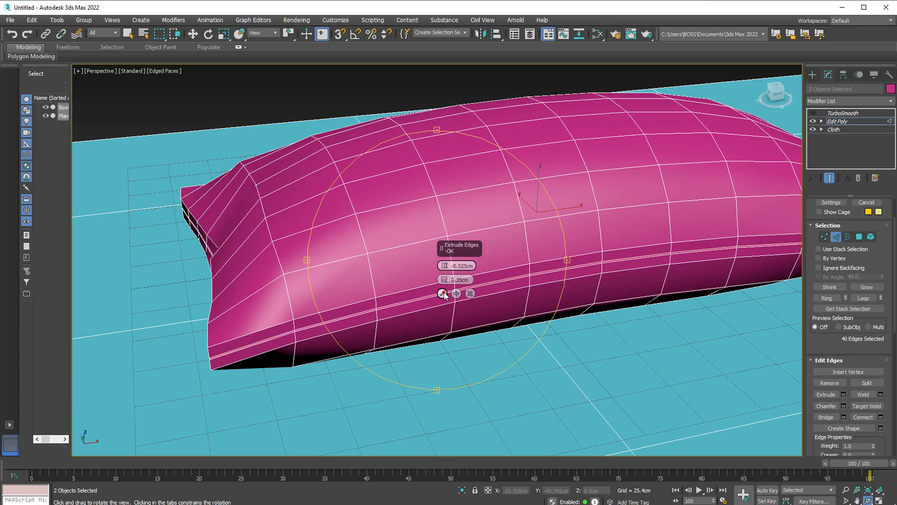
pyautogui.click(443, 293)
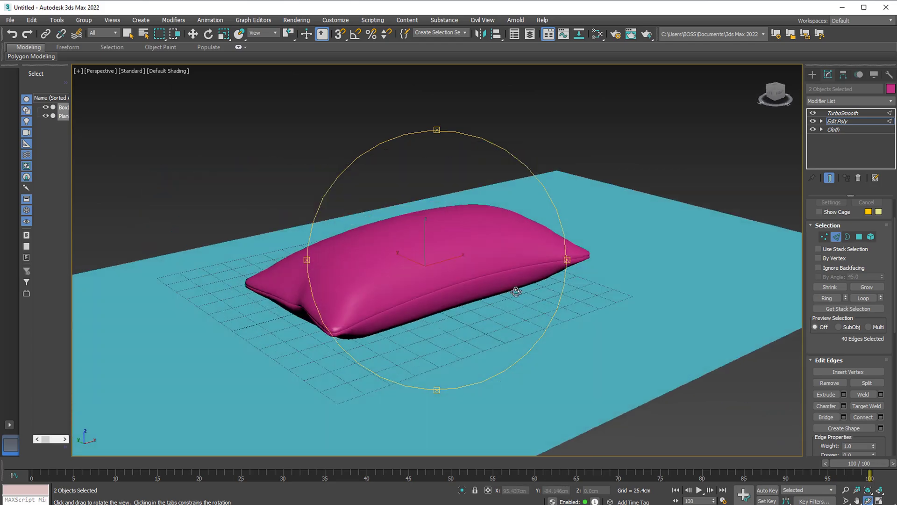
# - Orbit closer, hide TurboSmooth, and return Edit Poly to Edge mode on the 40 seam edges
pyautogui.moveTo(515, 292); pyautogui.dragTo(445, 278)
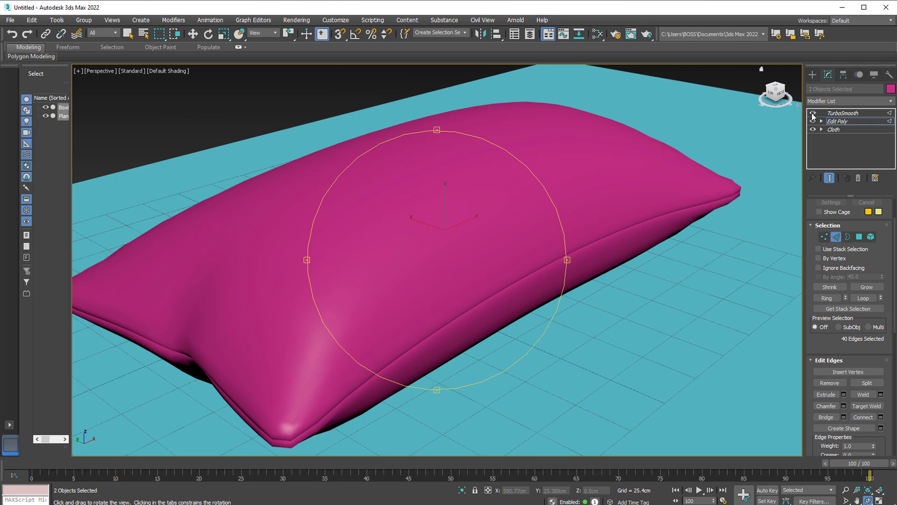
pyautogui.click(812, 113)
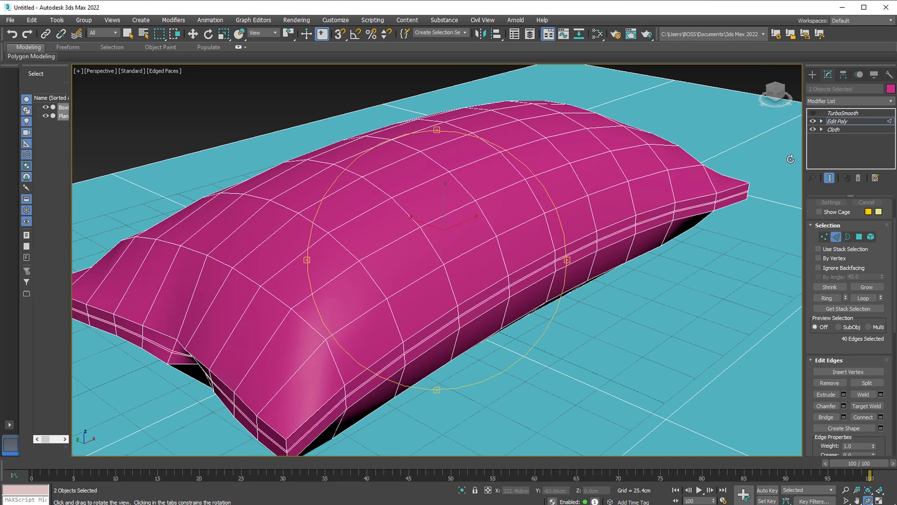
pyautogui.click(838, 122)
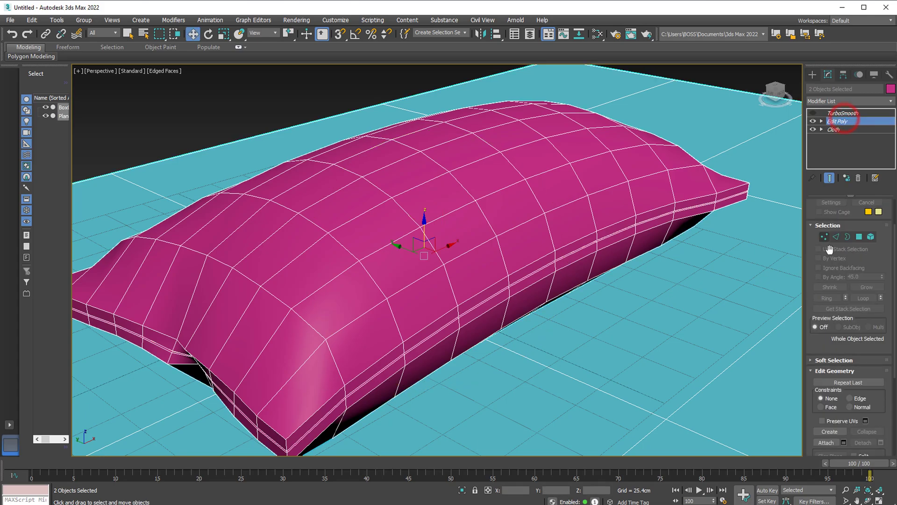
pyautogui.click(836, 237)
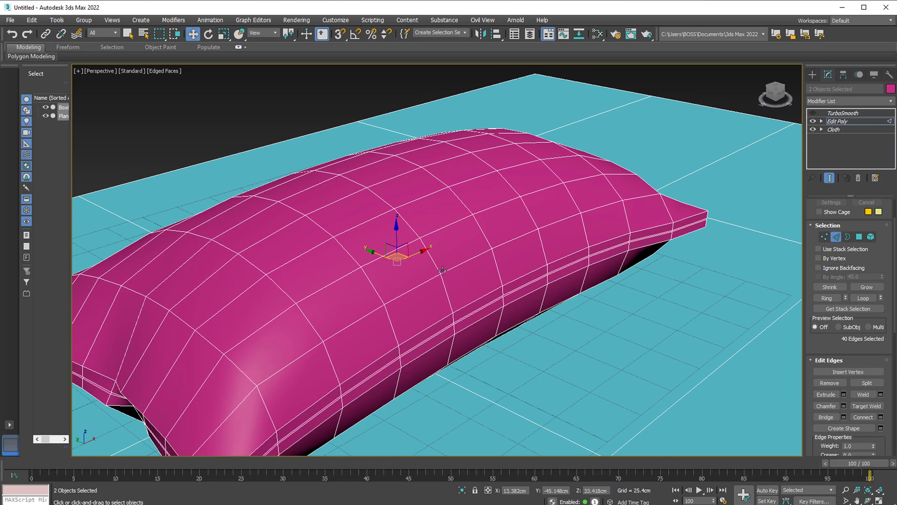
pyautogui.moveTo(484, 242)
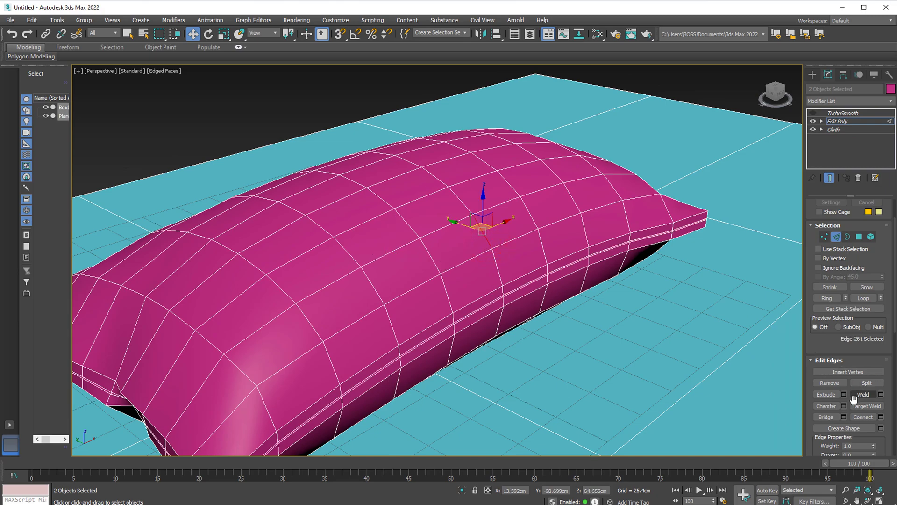
# - Extrude the 28-edge middle loop inward (height -0.525cm, width 0.35cm) and inspect the crease
pyautogui.click(863, 313)
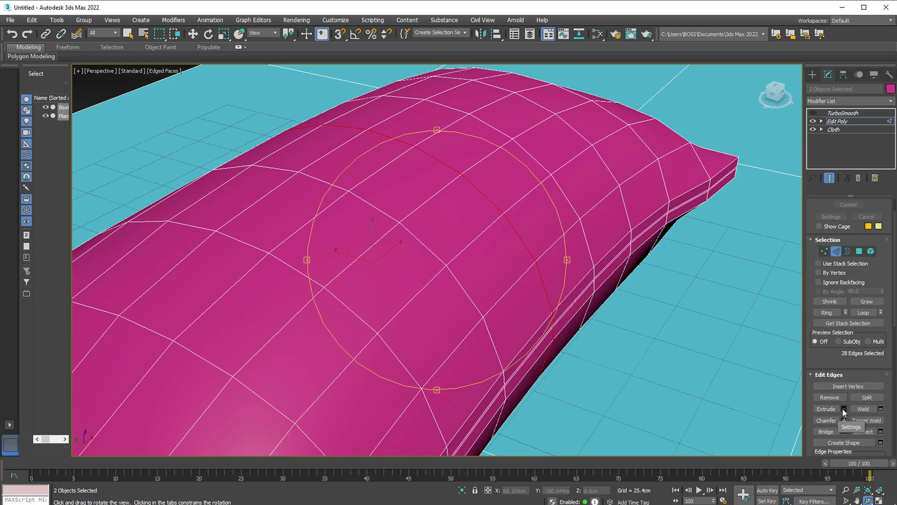
pyautogui.click(844, 409)
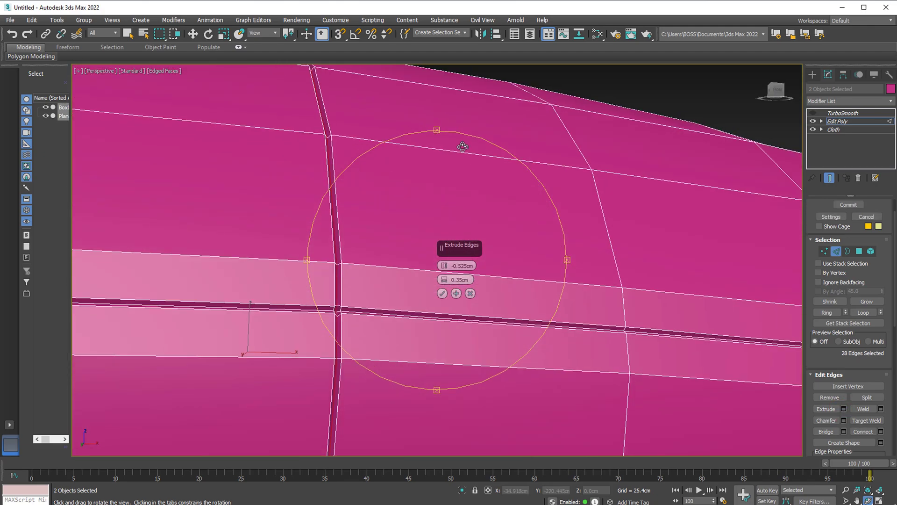
pyautogui.moveTo(463, 146); pyautogui.dragTo(453, 180)
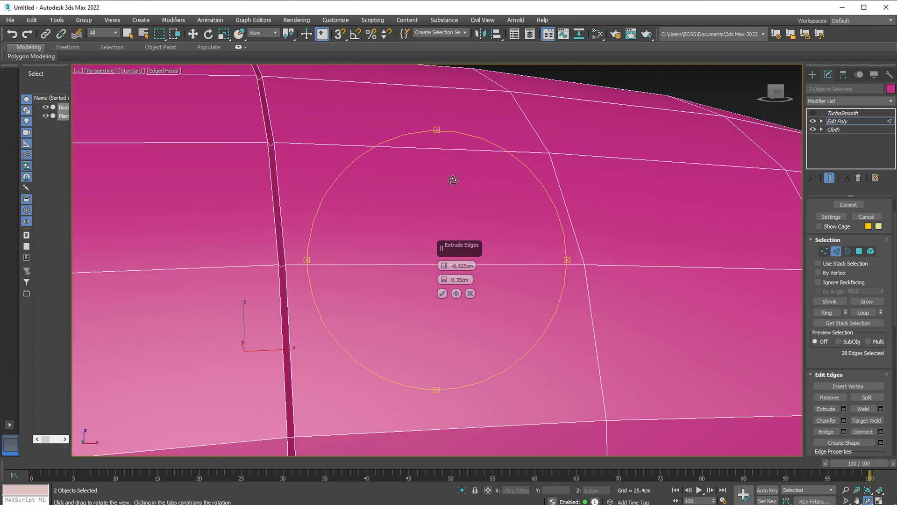
pyautogui.moveTo(453, 181); pyautogui.dragTo(410, 237)
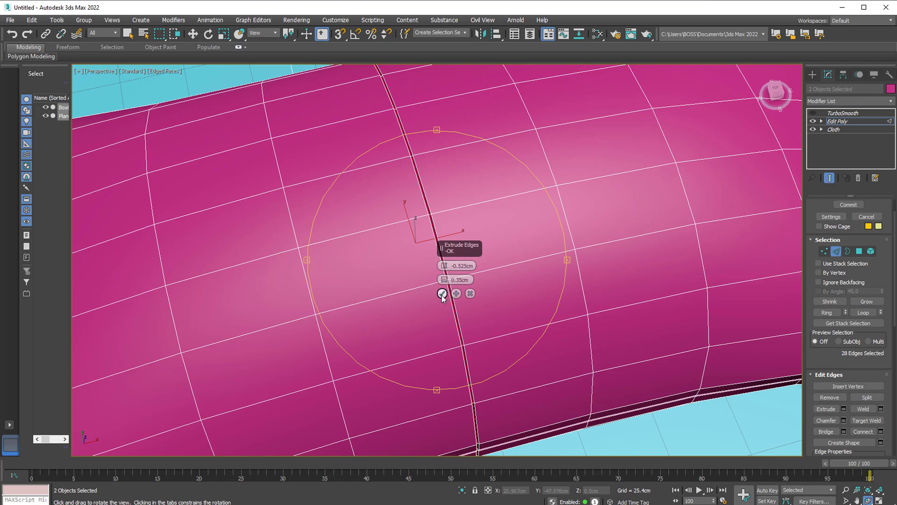
pyautogui.click(442, 293)
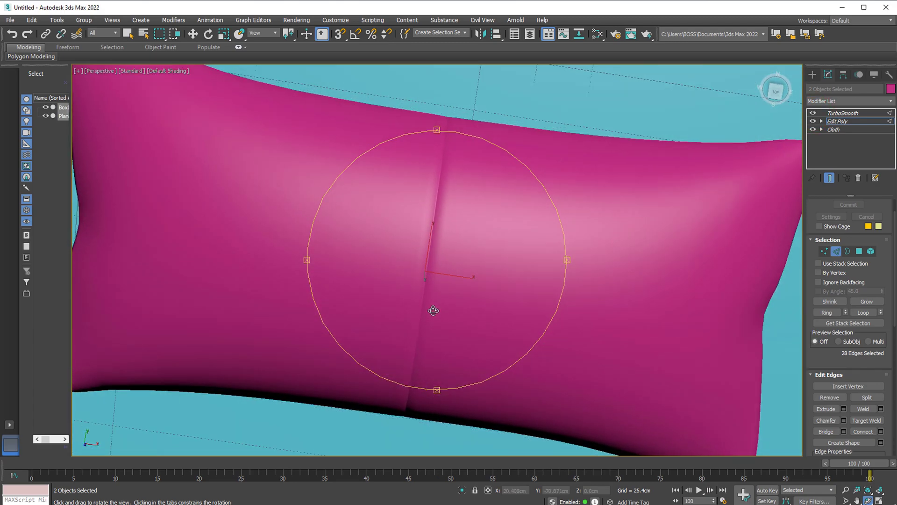
pyautogui.moveTo(433, 311); pyautogui.dragTo(453, 250)
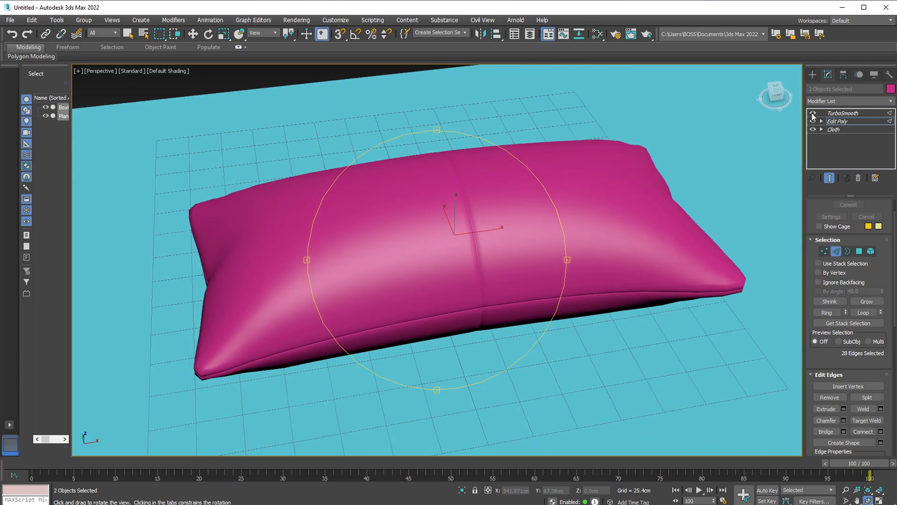
# - Hide TurboSmooth, enter Edge mode, and loop-select the 32 edges along the pillow's length
pyautogui.click(837, 121)
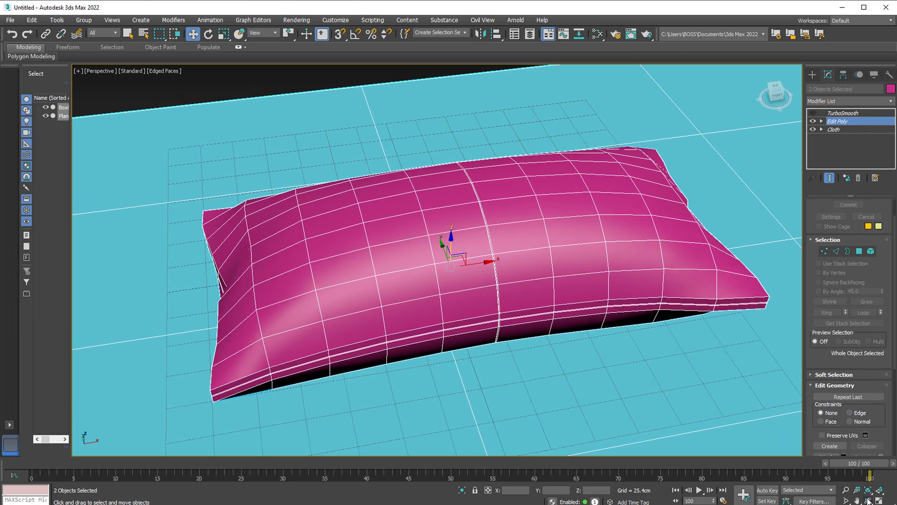
pyautogui.click(836, 251)
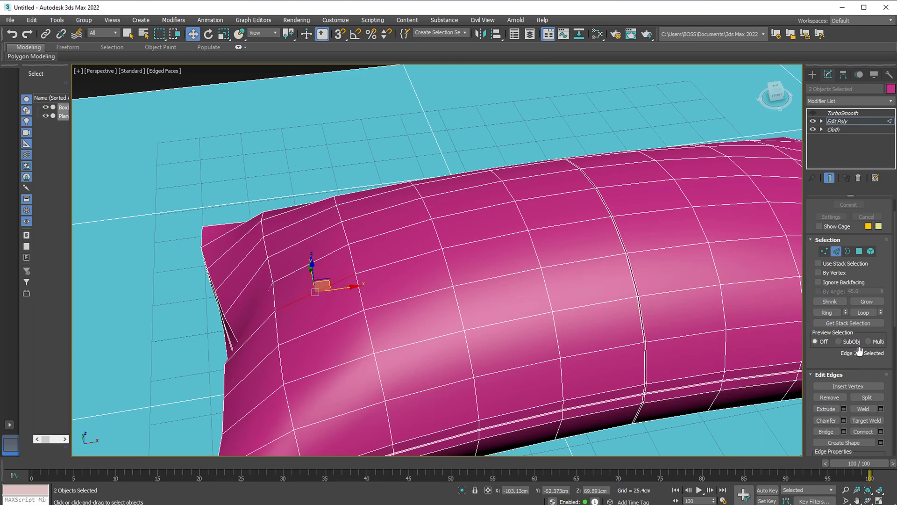
pyautogui.click(863, 312)
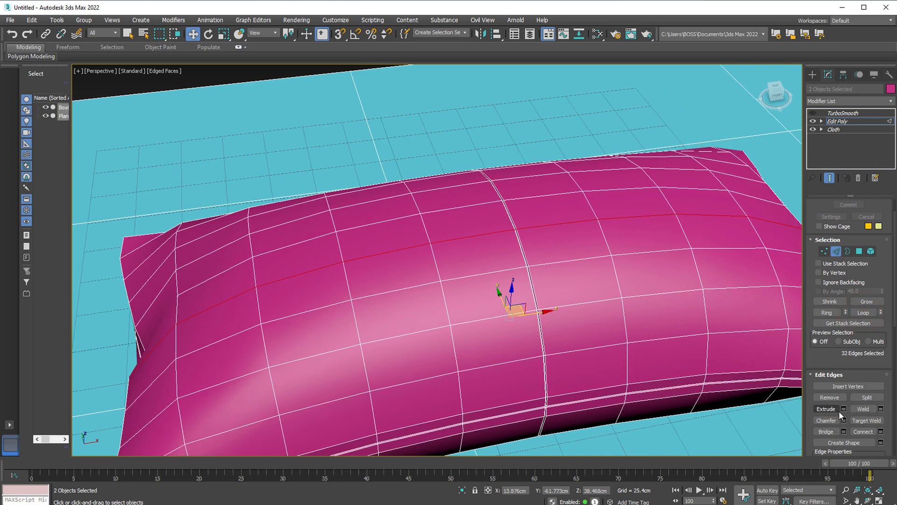
# - Extrude the lengthwise loop with height about 0.45cm and width about 0.55cm
pyautogui.click(826, 408)
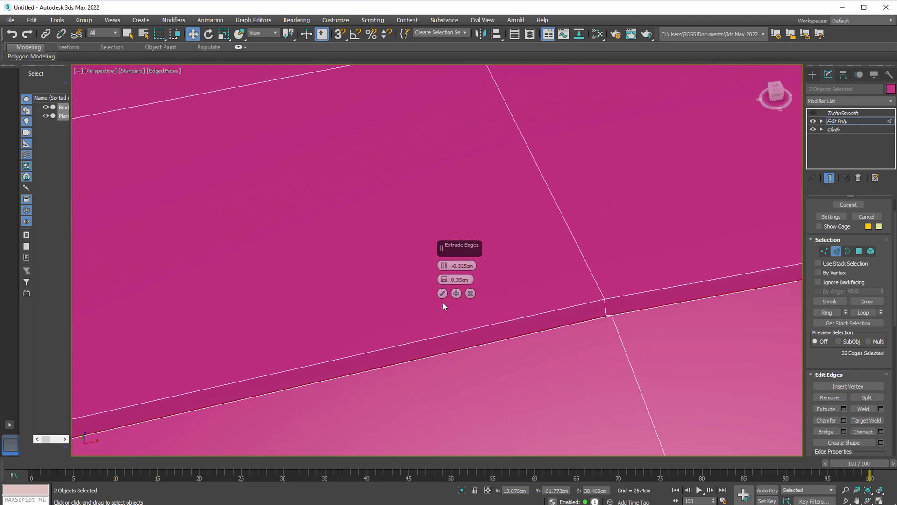
pyautogui.click(445, 265)
pyautogui.write('-0.2')
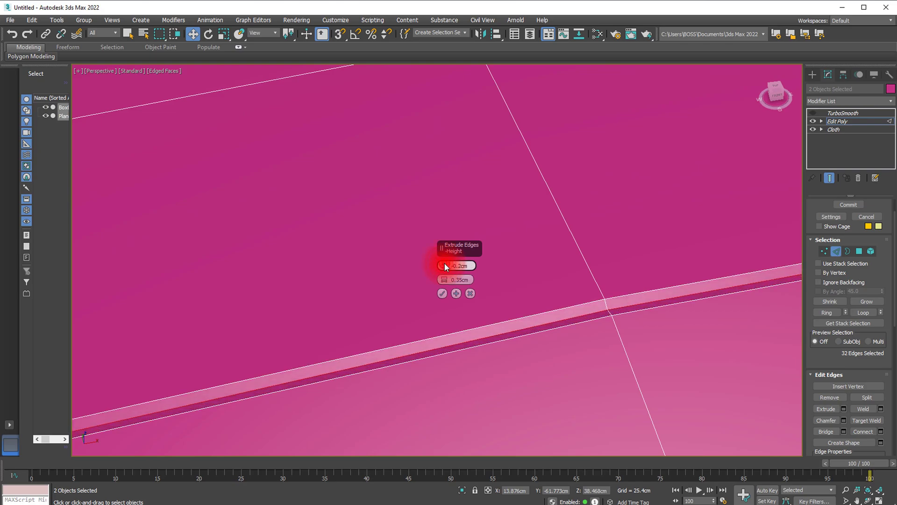
pyautogui.moveTo(445, 264); pyautogui.dragTo(446, 252)
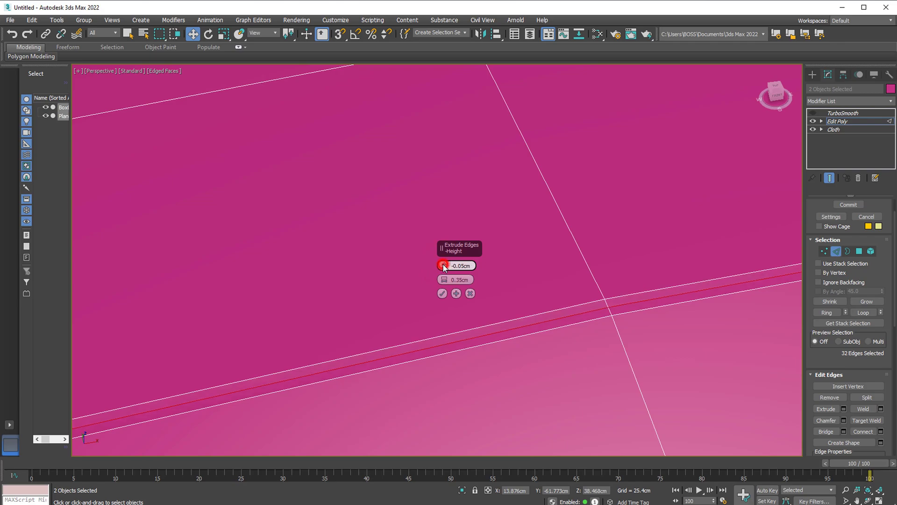
pyautogui.moveTo(443, 265); pyautogui.dragTo(443, 255)
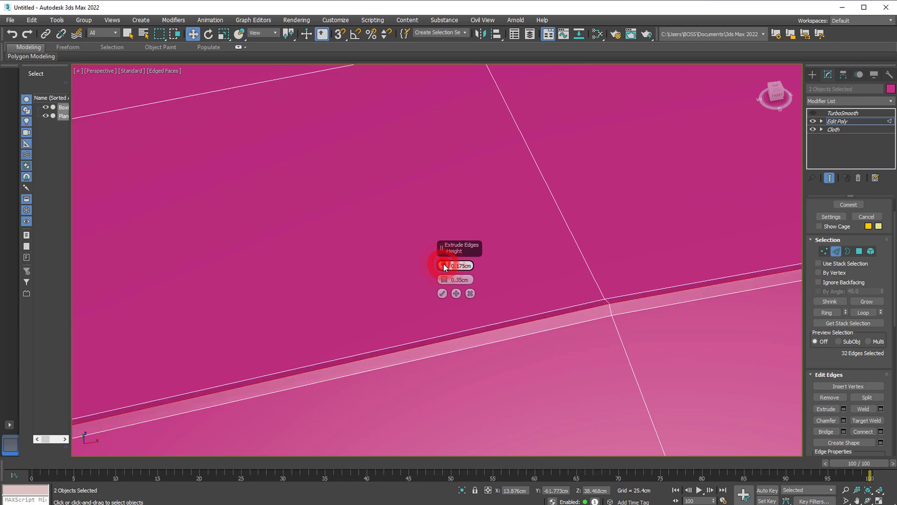
pyautogui.moveTo(448, 265); pyautogui.dragTo(448, 255)
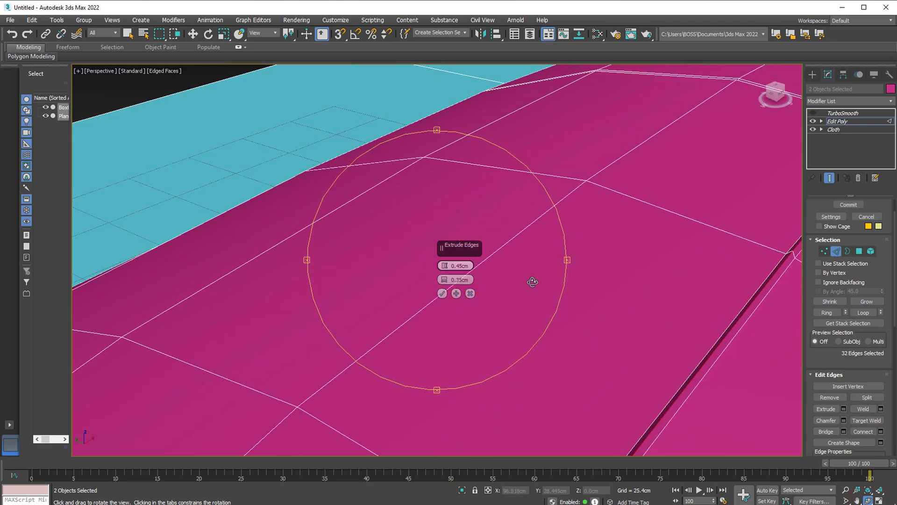
pyautogui.moveTo(444, 279); pyautogui.dragTo(444, 269)
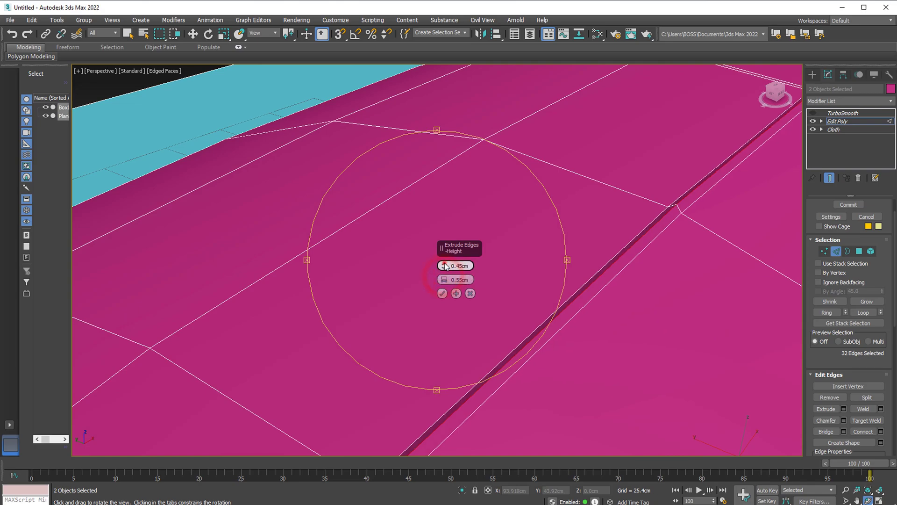
pyautogui.click(442, 293)
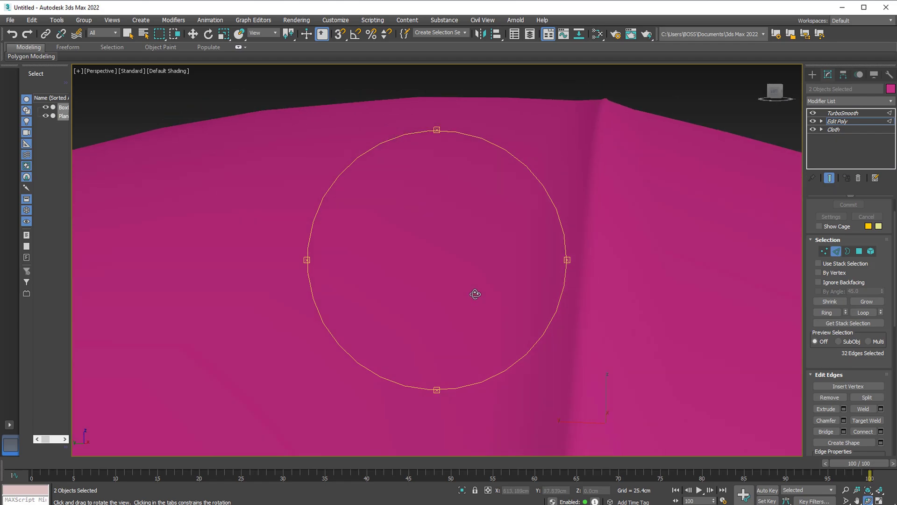
# - Orbit around the smoothed lengthwise seam, then switch TurboSmooth off
pyautogui.moveTo(474, 293); pyautogui.dragTo(451, 249)
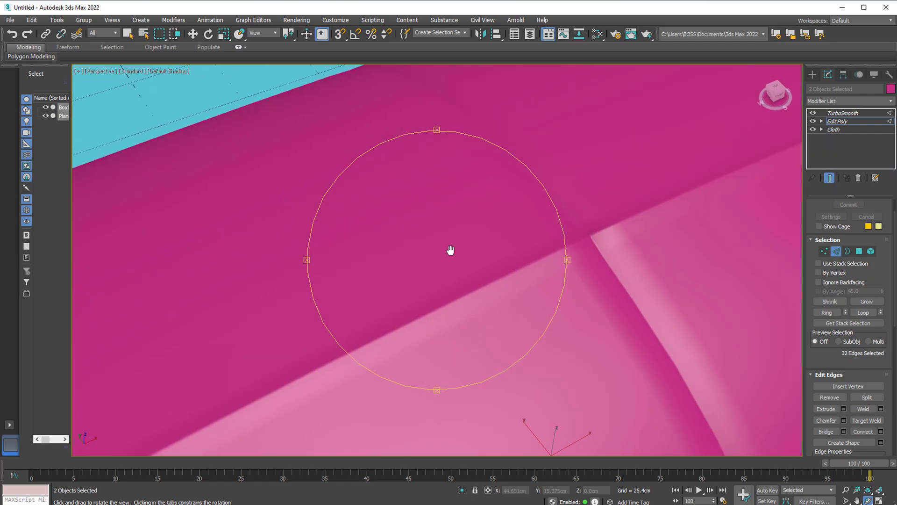
pyautogui.click(813, 113)
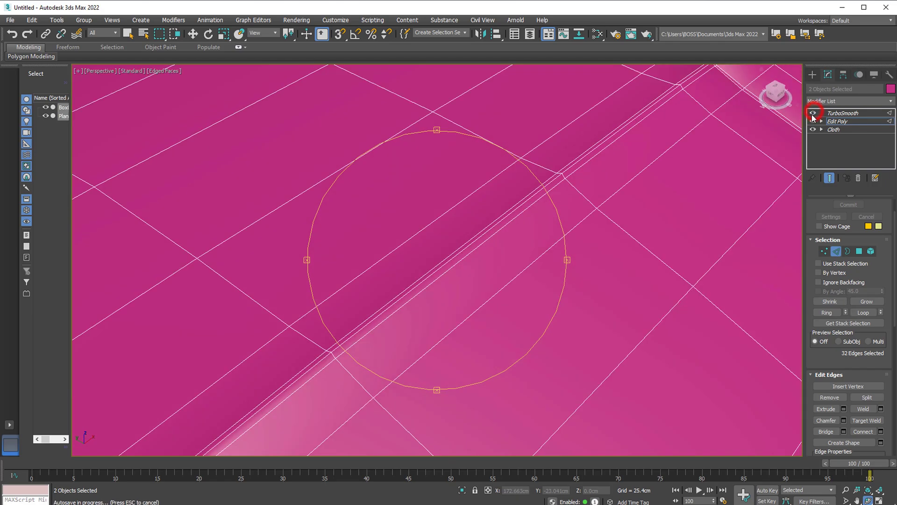
# - Hide smoothing, enter Edge mode, and loop-select the 64 edges bordering the lengthwise seam
pyautogui.click(838, 122)
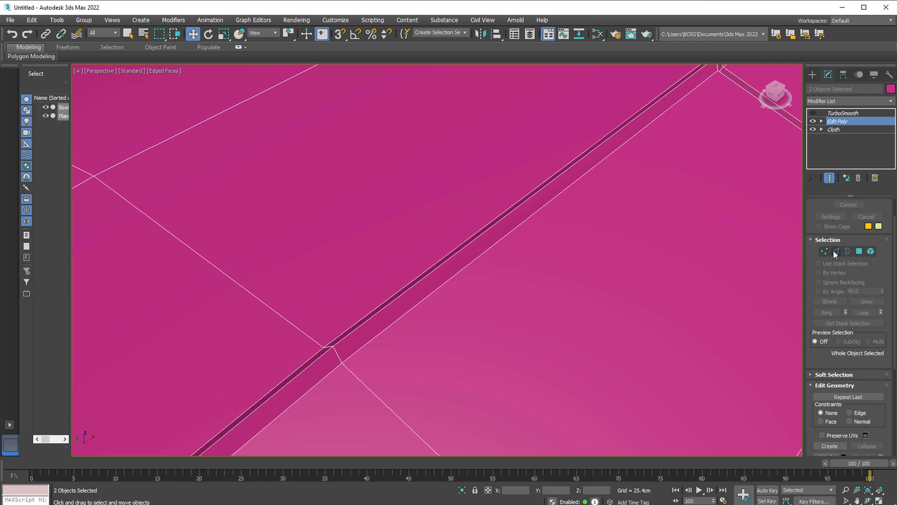
pyautogui.click(836, 250)
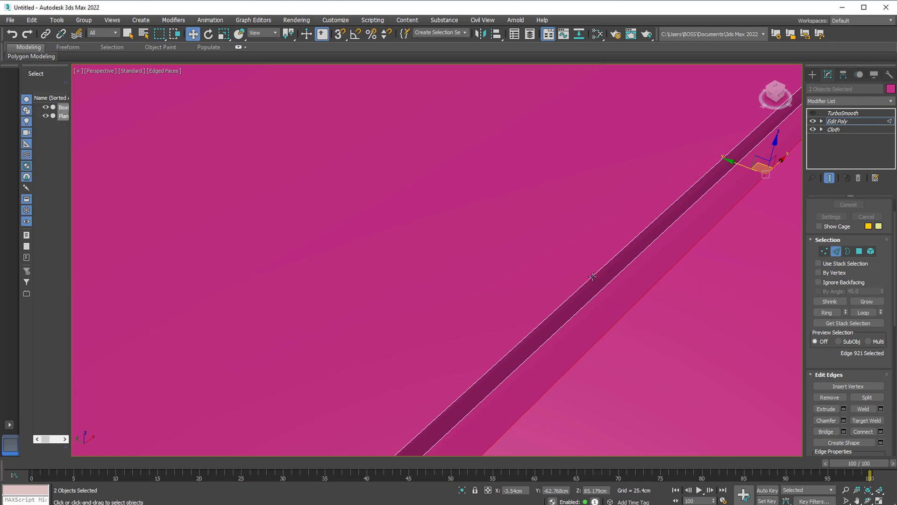
pyautogui.moveTo(563, 263)
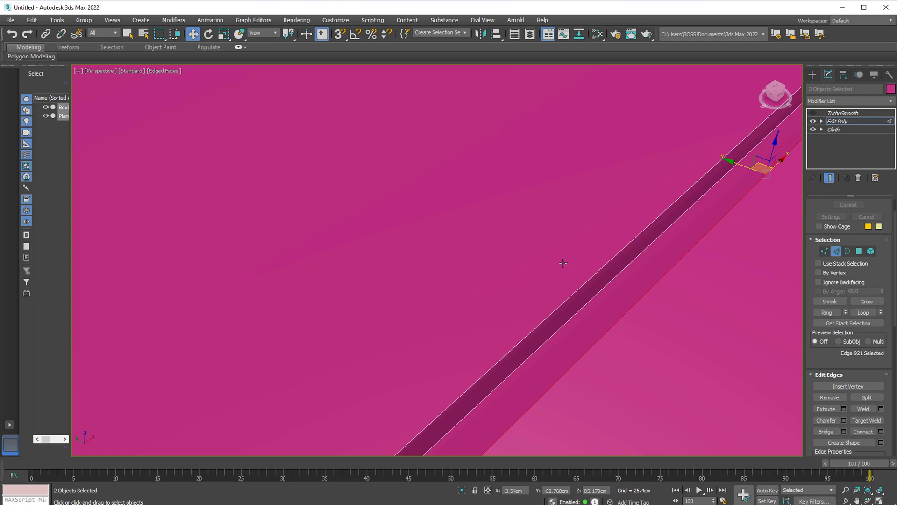
pyautogui.moveTo(591, 278)
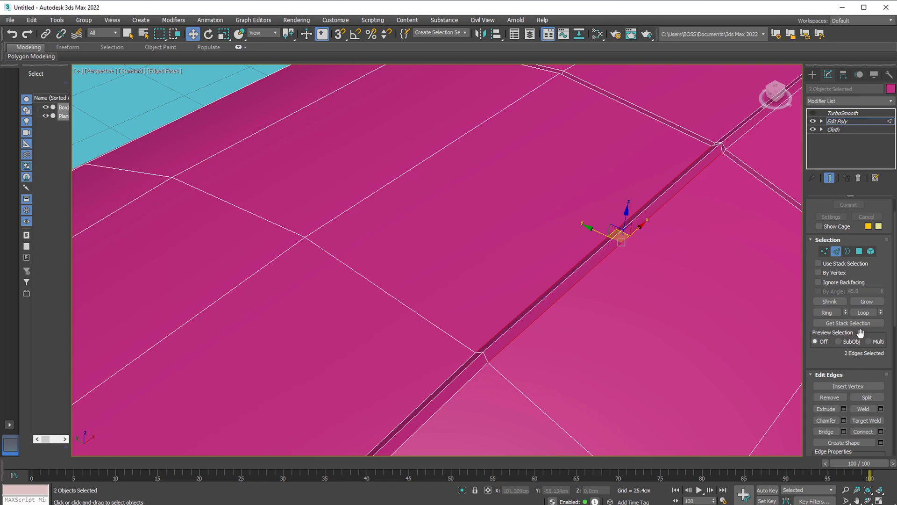
pyautogui.click(861, 312)
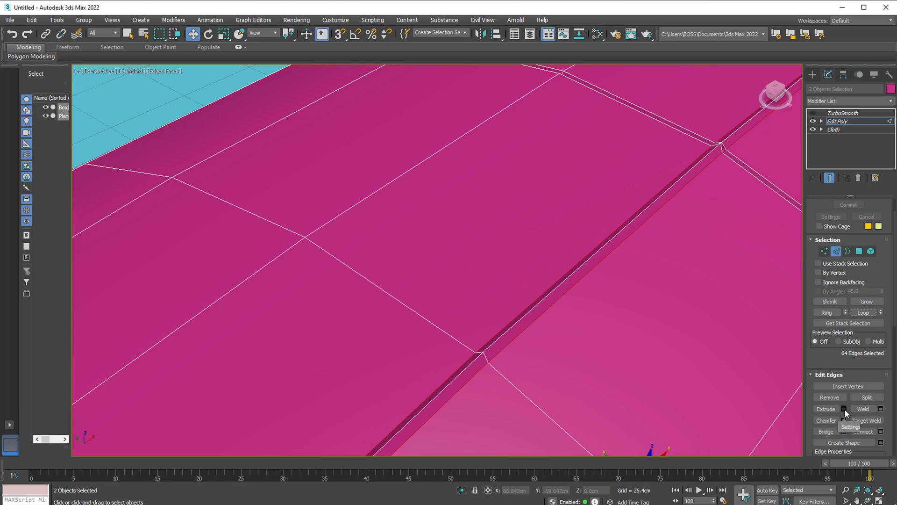
# - Extrude the 64 seam edges with -0.4cm height and 0.1cm width
pyautogui.click(826, 408)
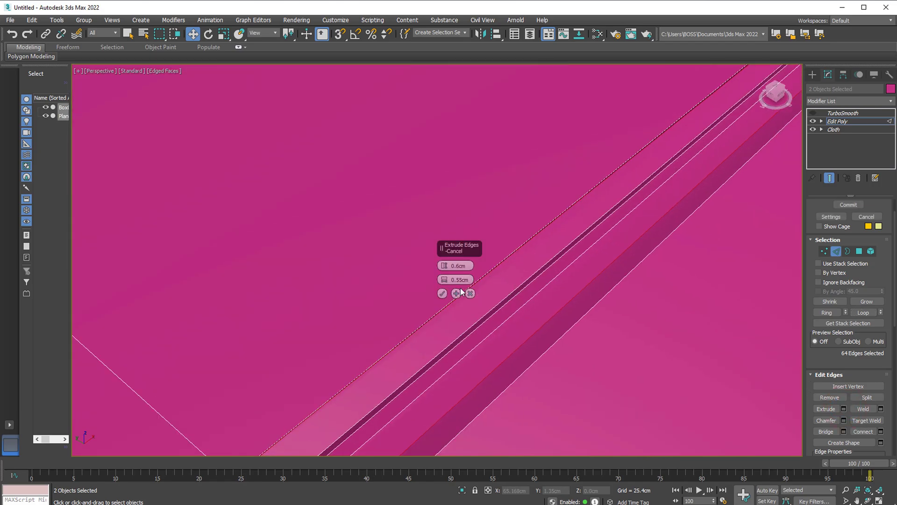
pyautogui.click(457, 279)
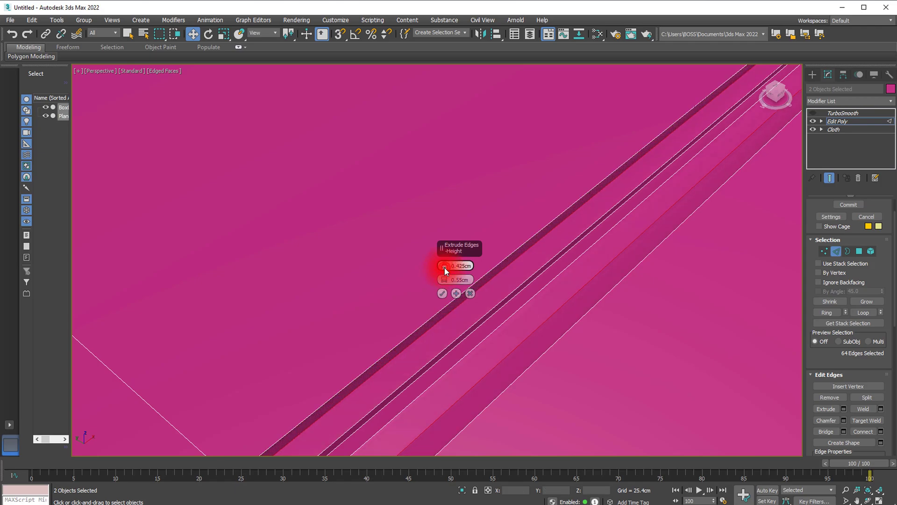
pyautogui.moveTo(445, 265); pyautogui.dragTo(447, 272)
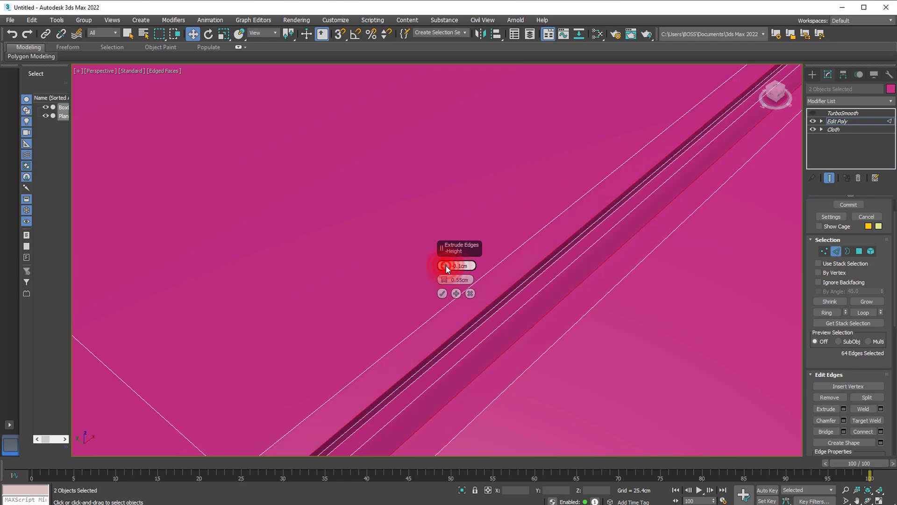
pyautogui.moveTo(446, 265); pyautogui.dragTo(446, 272)
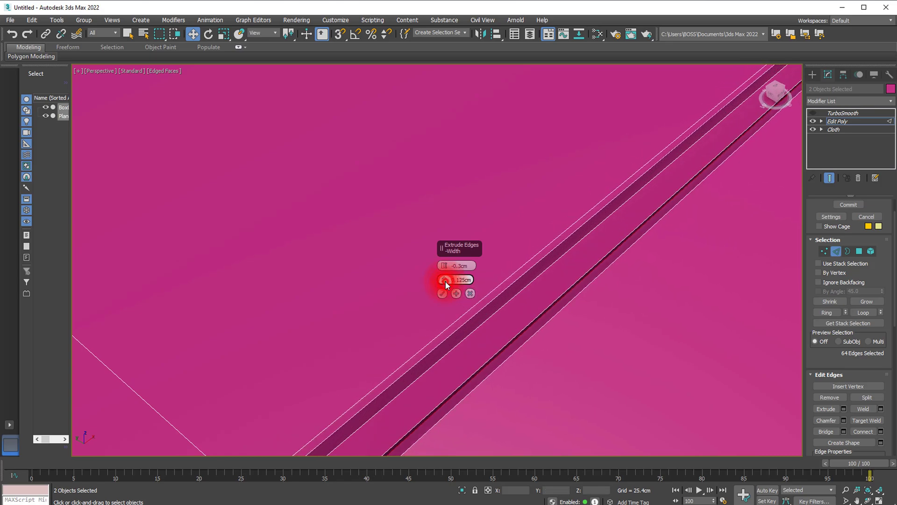
pyautogui.moveTo(451, 280); pyautogui.dragTo(452, 265)
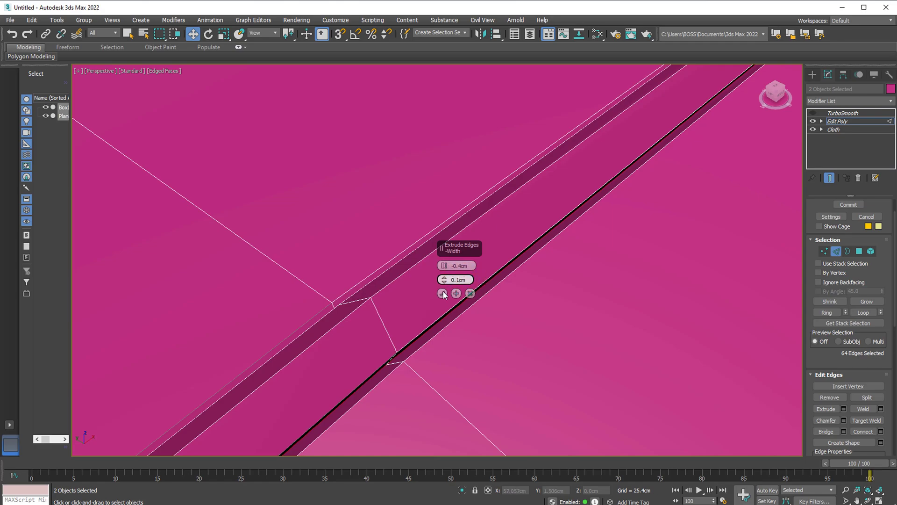
pyautogui.click(443, 293)
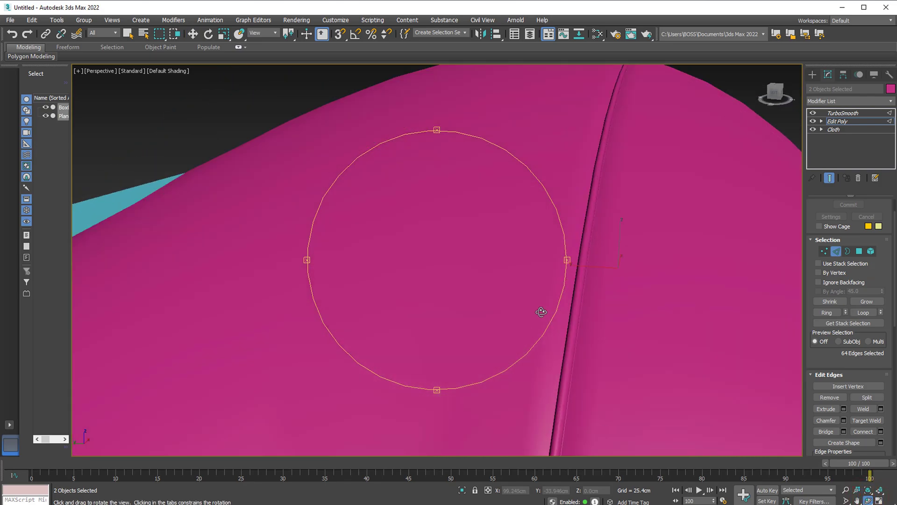
# - Orbit along the recessed seam and select TurboSmooth in the modifier stack
pyautogui.moveTo(540, 311); pyautogui.dragTo(515, 273)
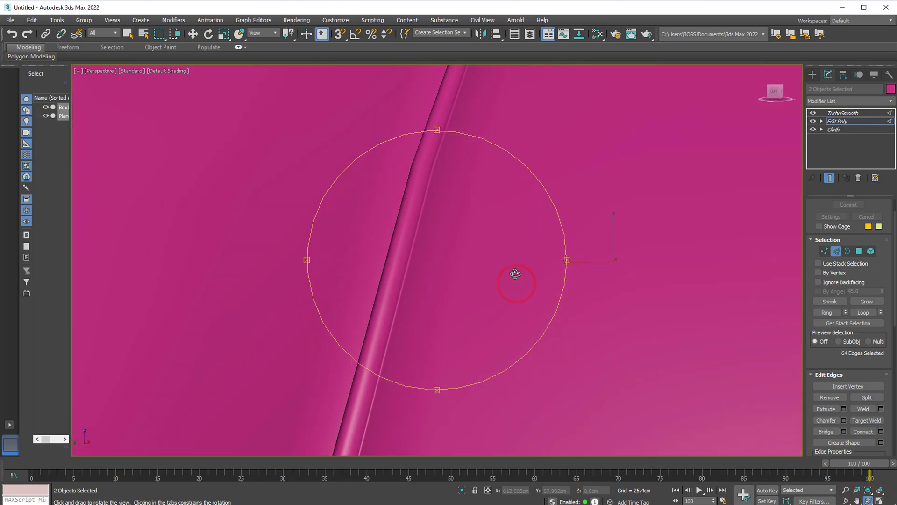
pyautogui.moveTo(516, 274); pyautogui.dragTo(452, 313)
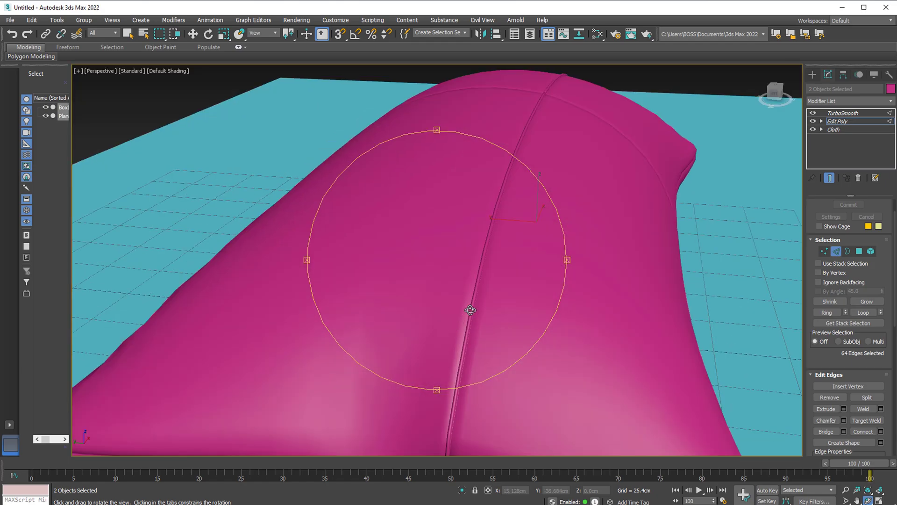
pyautogui.click(843, 113)
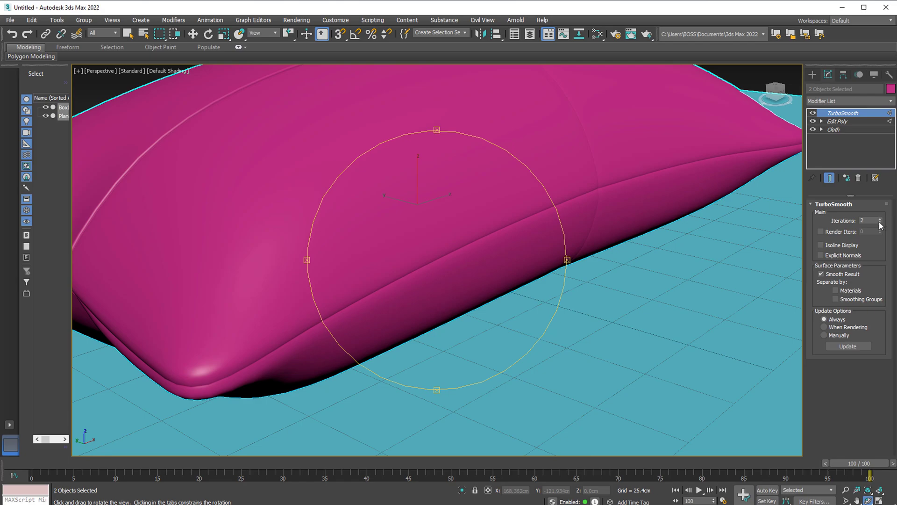
# - Bump TurboSmooth iterations to 3 and orbit out to view the whole pillow
pyautogui.click(879, 223)
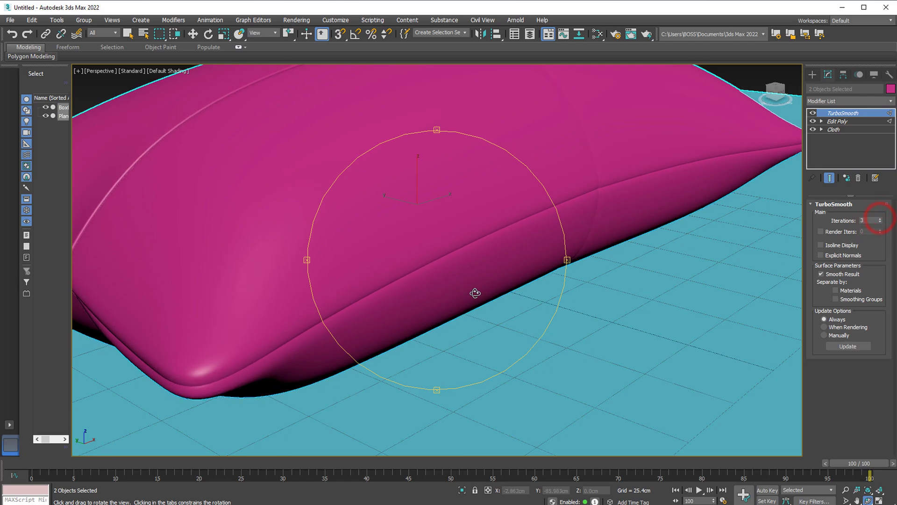
pyautogui.moveTo(475, 293); pyautogui.dragTo(686, 190)
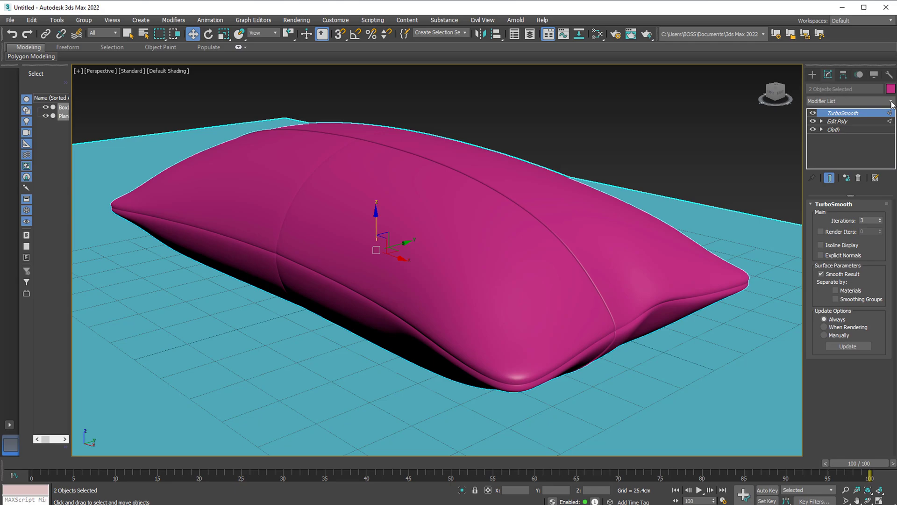
# - Add a Noise modifier to the pillow from the Modifier List
pyautogui.click(847, 101)
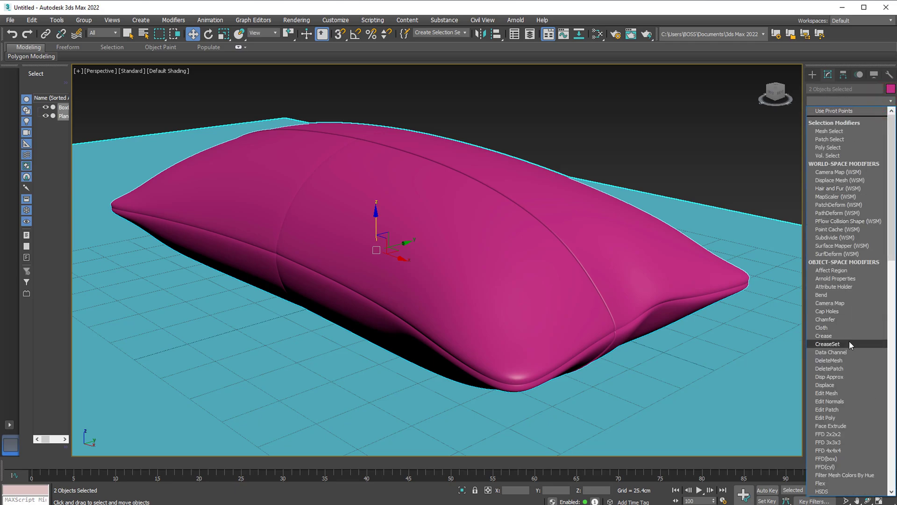
pyautogui.scroll(-3)
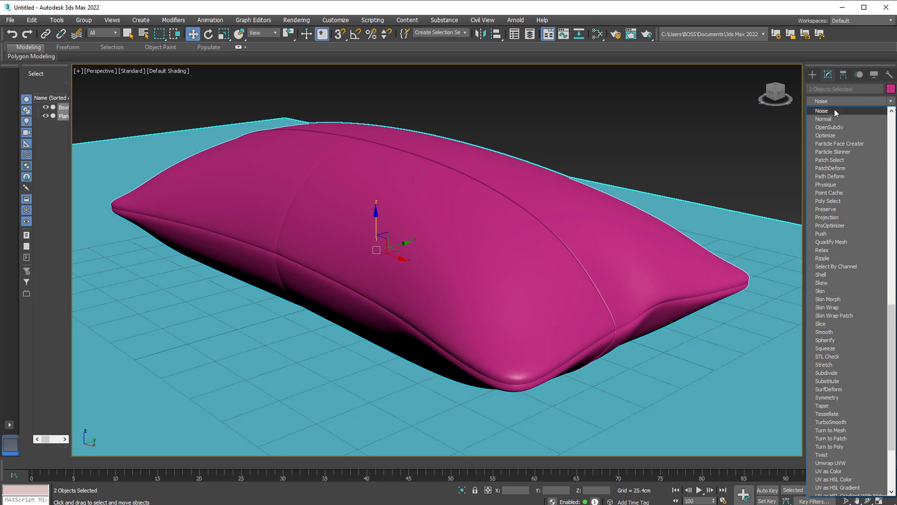
pyautogui.click(822, 110)
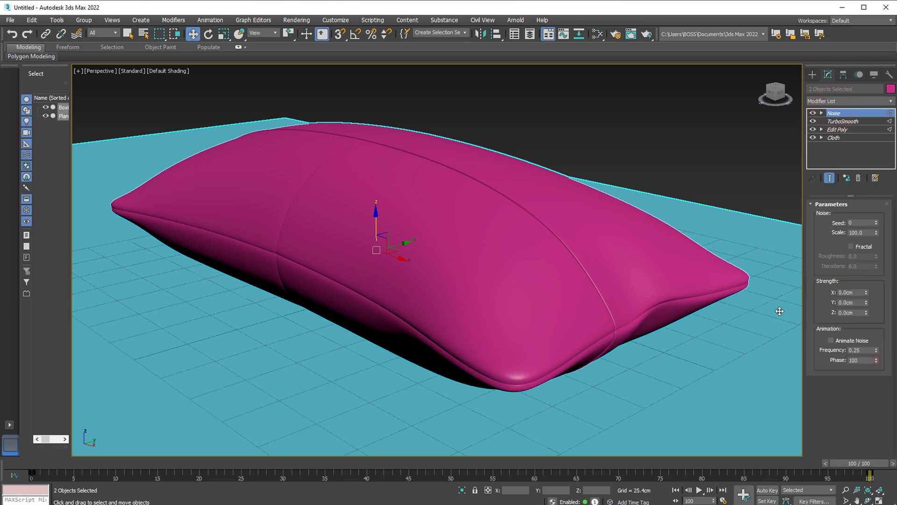
# - Set Noise strength to 1.0cm on X, Y and Z, with scale near 3.4
pyautogui.click(848, 292)
pyautogui.write('1')
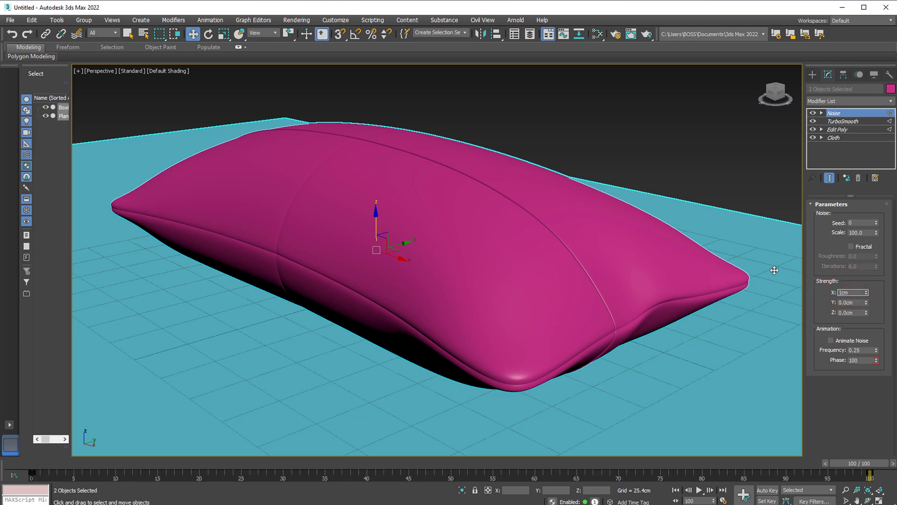
pyautogui.click(851, 292)
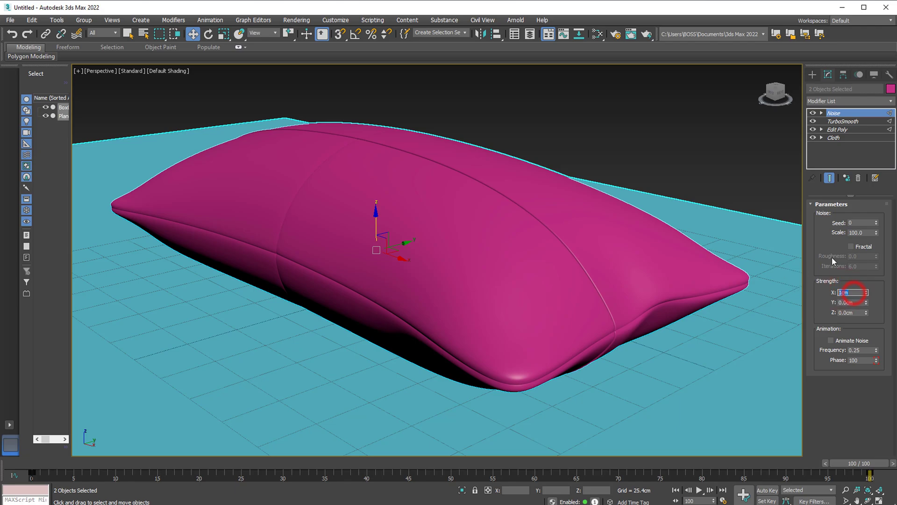
pyautogui.click(848, 293)
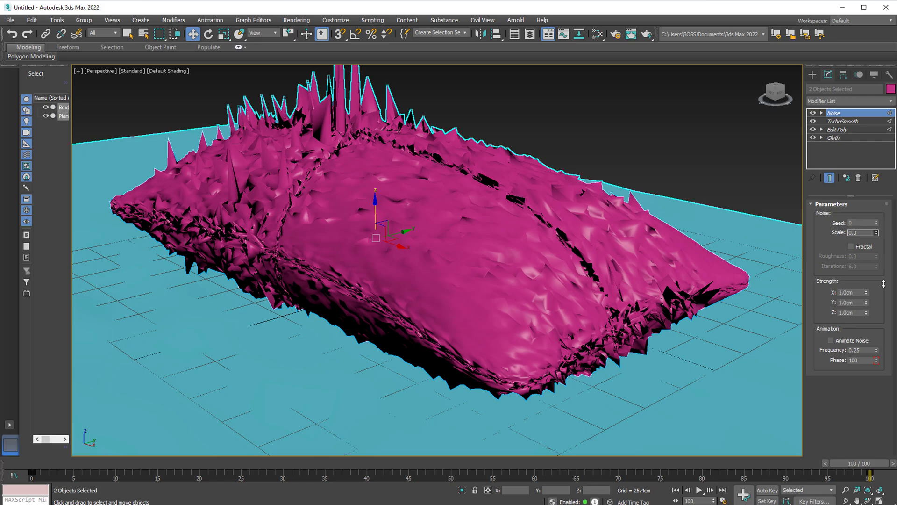
pyautogui.write('7.0')
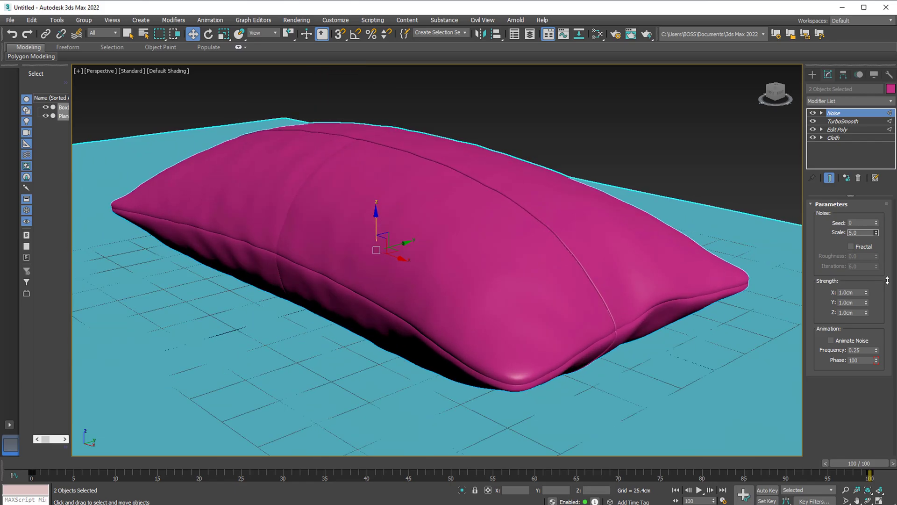
pyautogui.moveTo(858, 232); pyautogui.dragTo(858, 240)
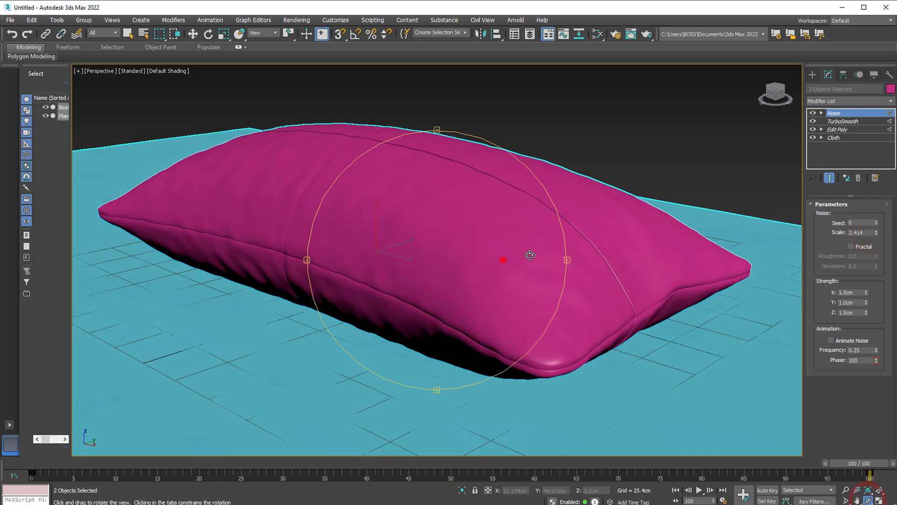
# - Orbit and zoom around the pillow to inspect its seams and wrinkles from above, ends and sides
pyautogui.moveTo(503, 259); pyautogui.dragTo(565, 311)
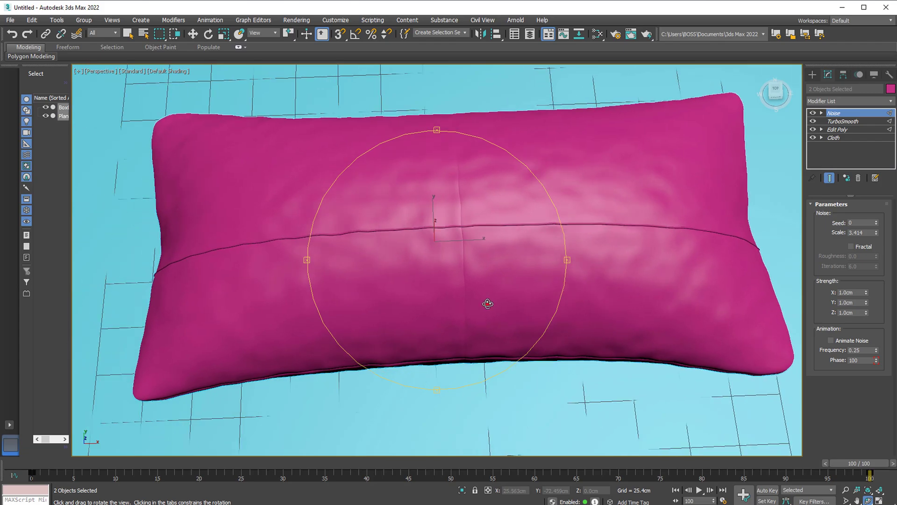
pyautogui.moveTo(488, 303); pyautogui.dragTo(467, 308)
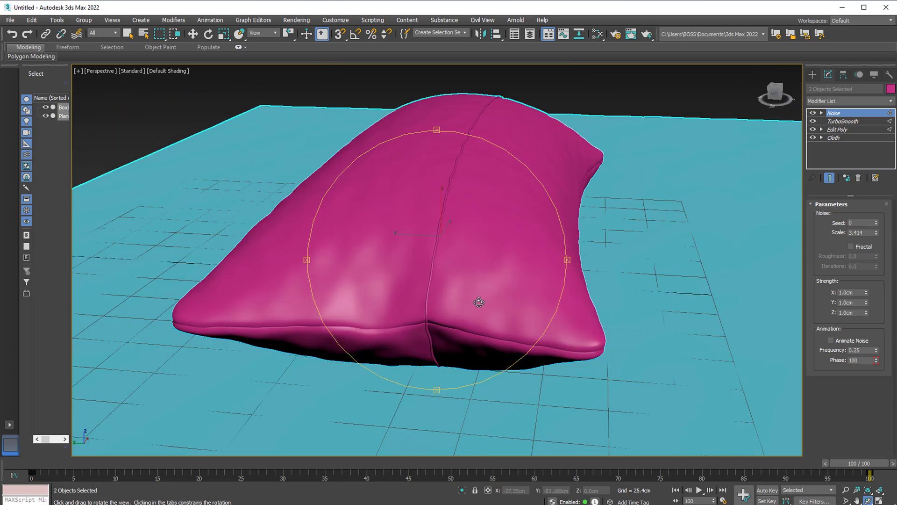
pyautogui.moveTo(479, 302); pyautogui.dragTo(479, 279)
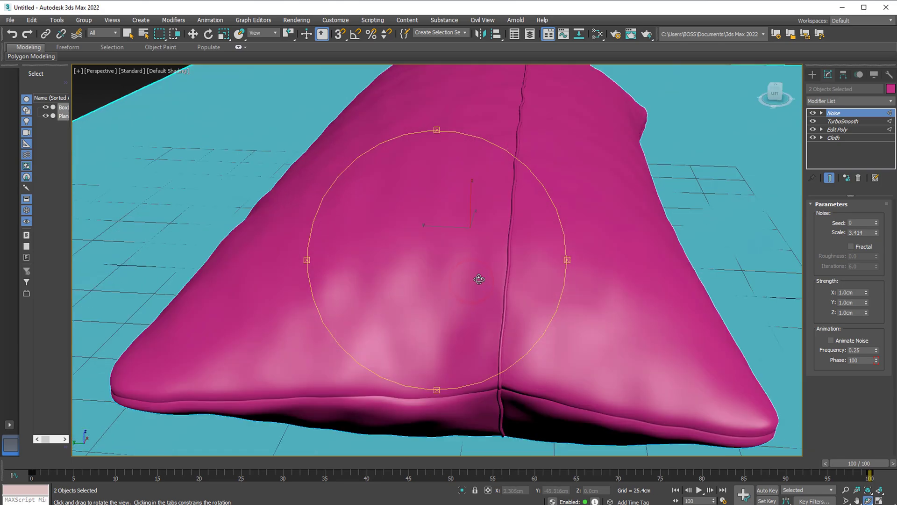
pyautogui.moveTo(478, 280); pyautogui.dragTo(478, 272)
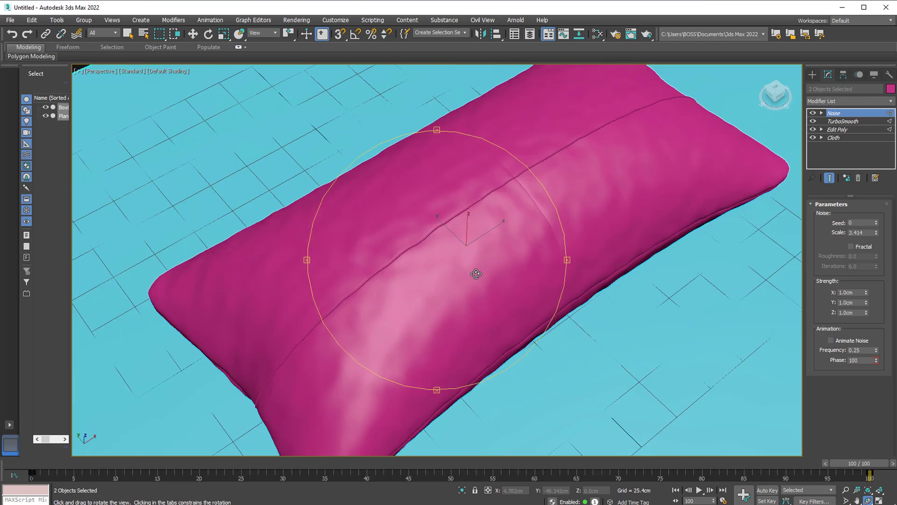
pyautogui.moveTo(475, 274); pyautogui.dragTo(401, 270)
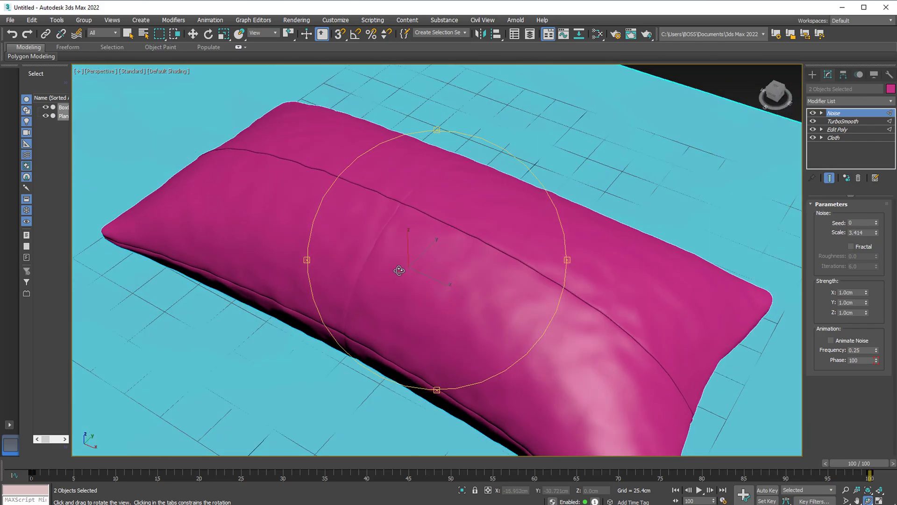
pyautogui.moveTo(401, 271); pyautogui.dragTo(350, 257)
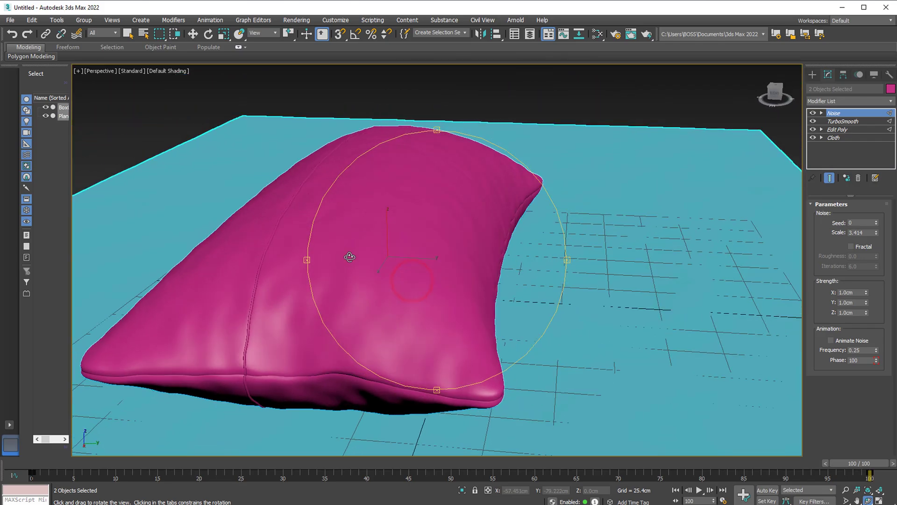
pyautogui.moveTo(349, 256); pyautogui.dragTo(425, 285)
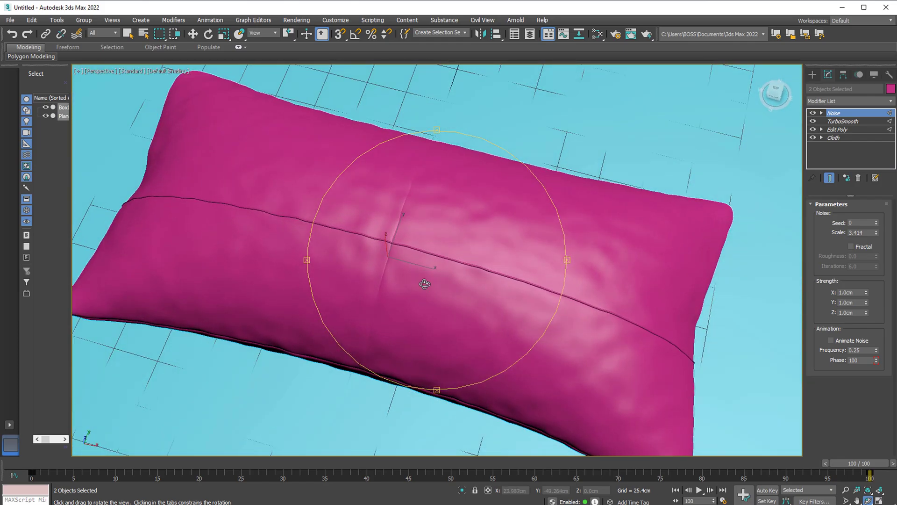
pyautogui.moveTo(425, 285); pyautogui.dragTo(431, 303)
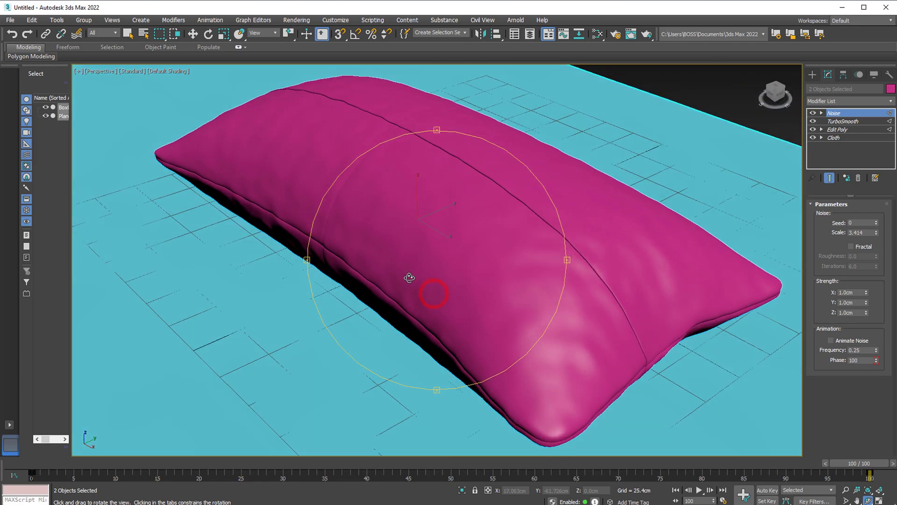
pyautogui.moveTo(435, 275); pyautogui.dragTo(406, 280)
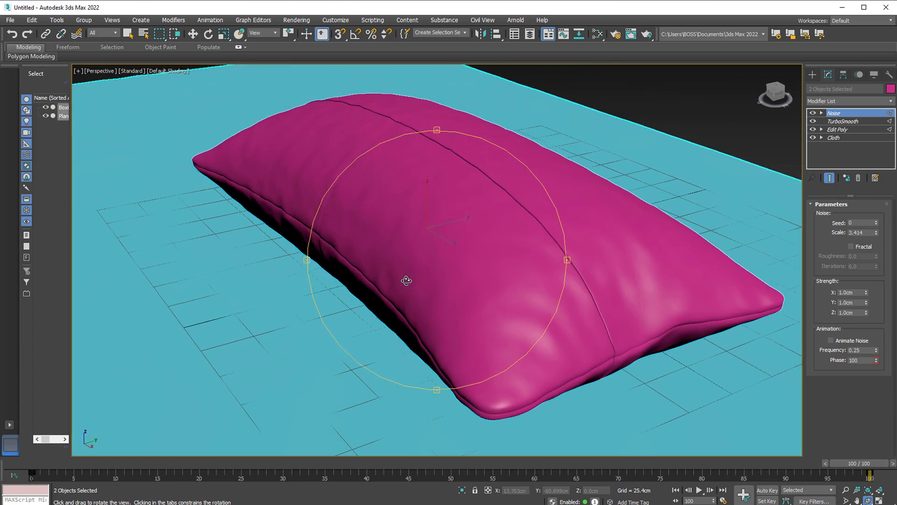
pyautogui.moveTo(406, 280); pyautogui.dragTo(390, 288)
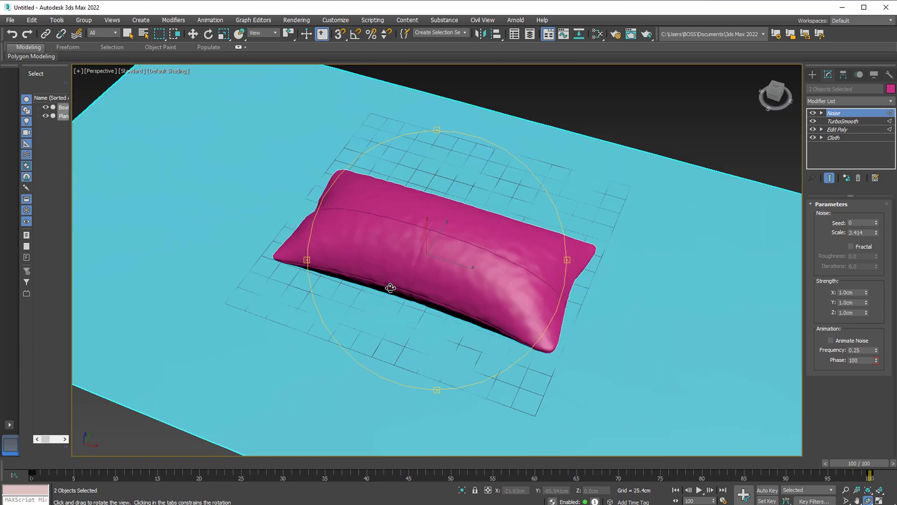
pyautogui.moveTo(418, 270)
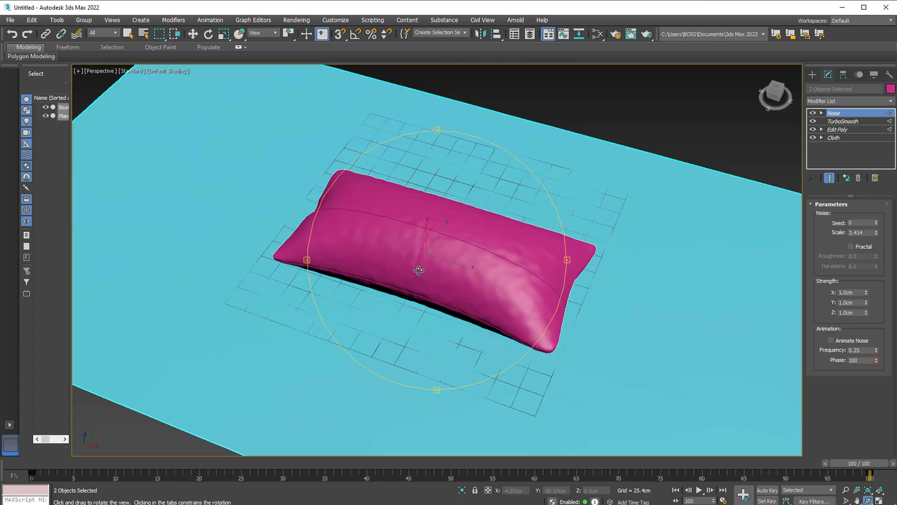